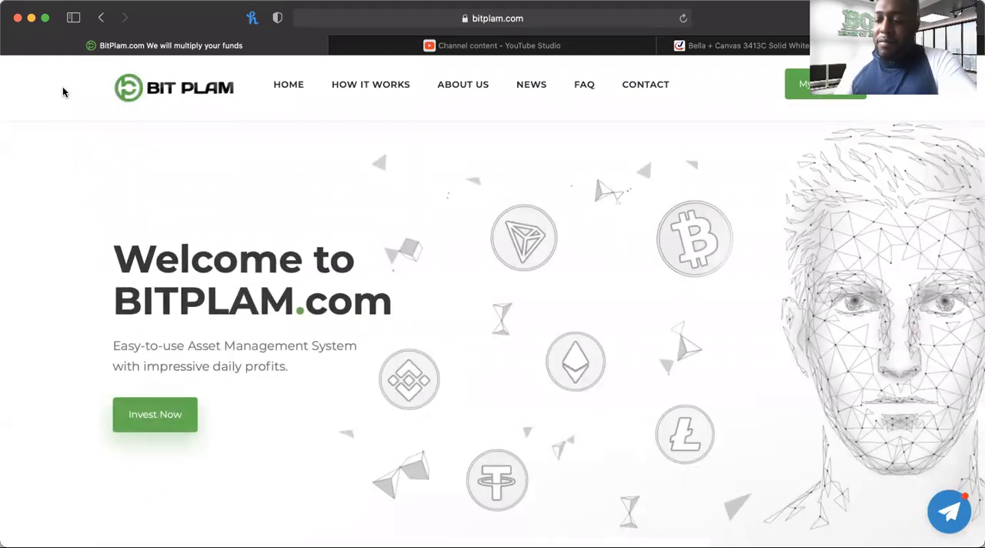
- Scroll the homepage down to the live statistics showing 5 days online and 1970 members
{"action": "scroll", "scroll_direction": "down", "scroll_amount": 3}
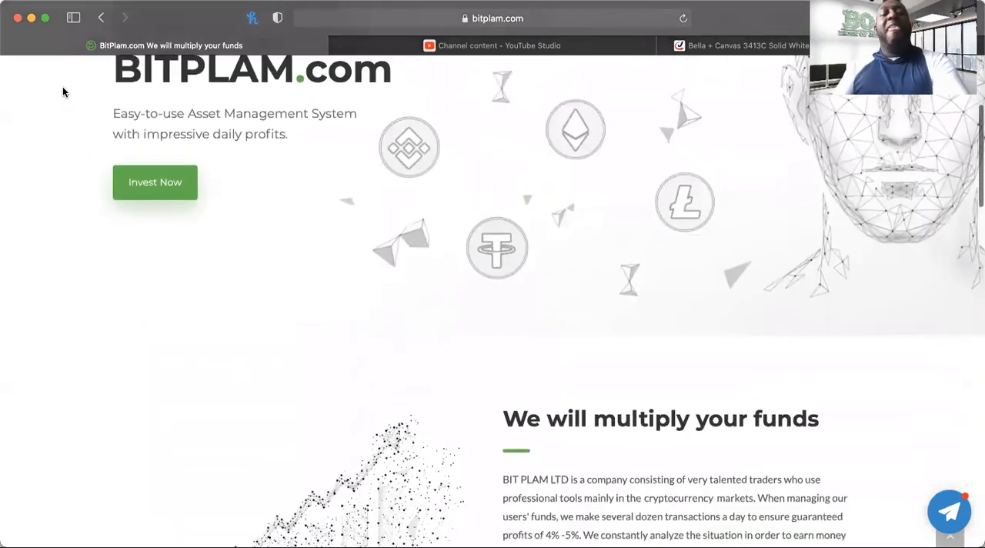
{"action": "scroll", "scroll_direction": "down", "scroll_amount": 3}
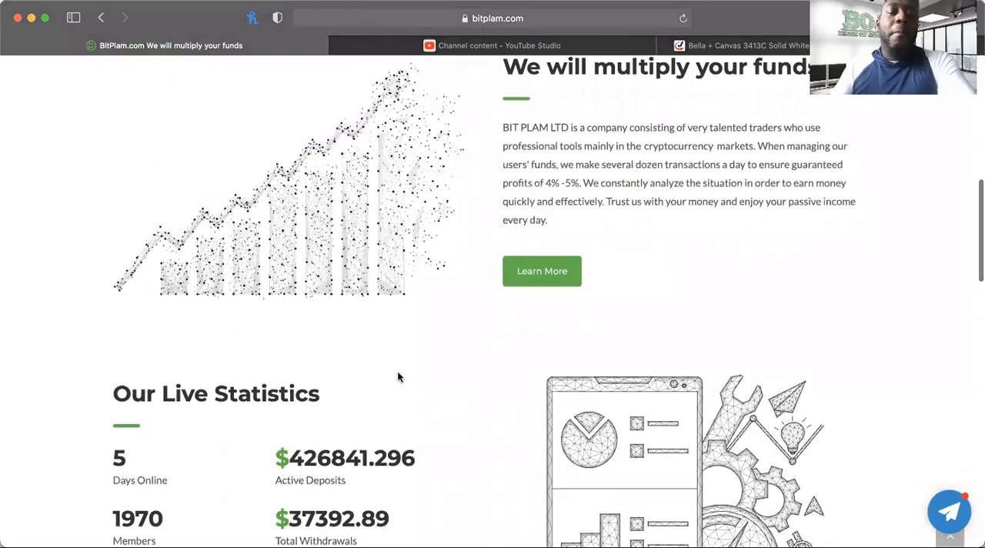
{"action": "scroll", "scroll_direction": "down", "scroll_amount": 3}
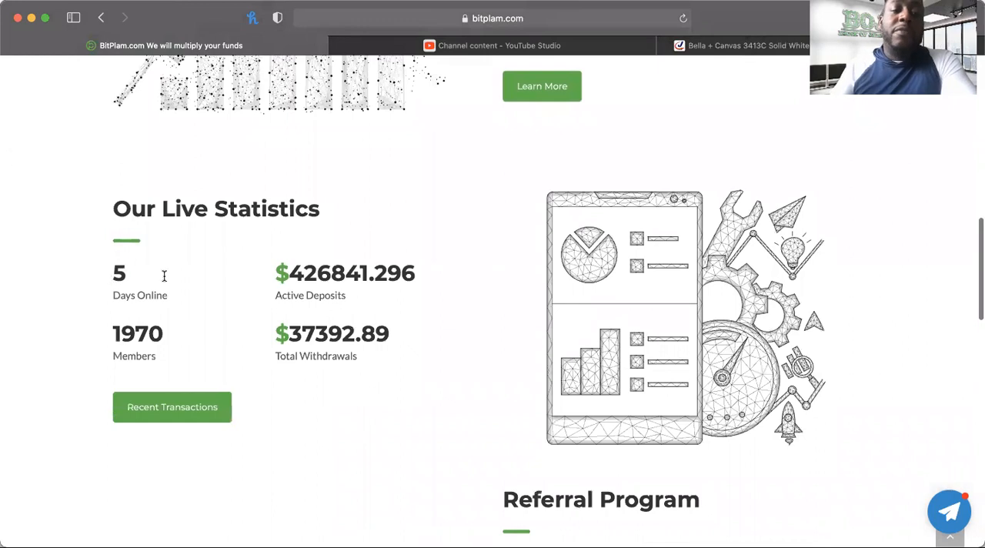
{"action": "mouse_move", "coordinate": [351, 311]}
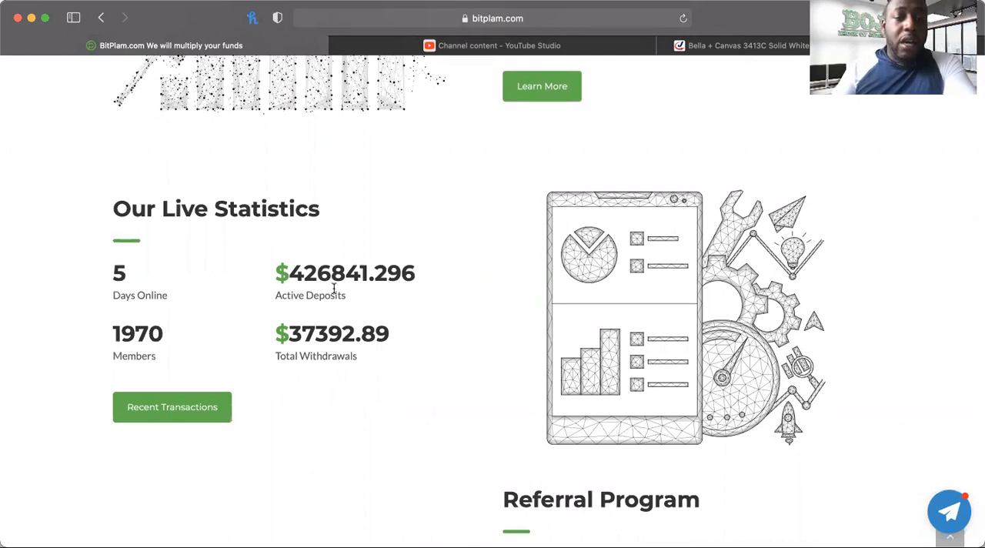
{"action": "mouse_move", "coordinate": [366, 335]}
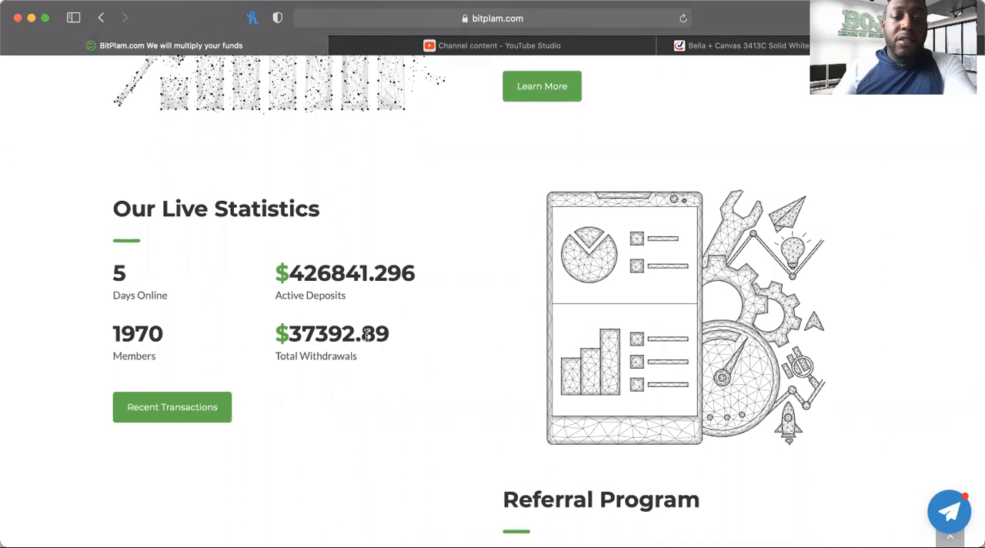
{"action": "mouse_move", "coordinate": [376, 303]}
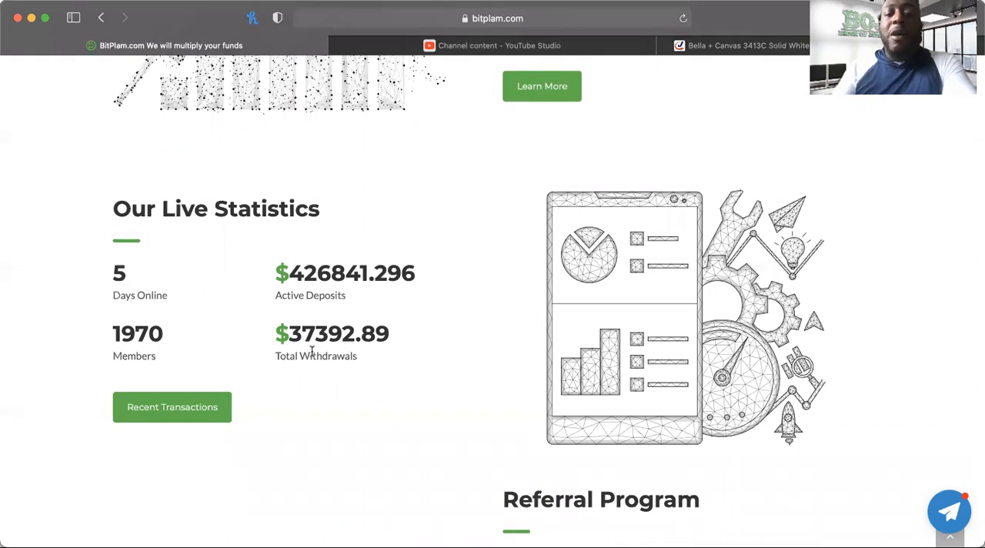
{"action": "mouse_move", "coordinate": [177, 360]}
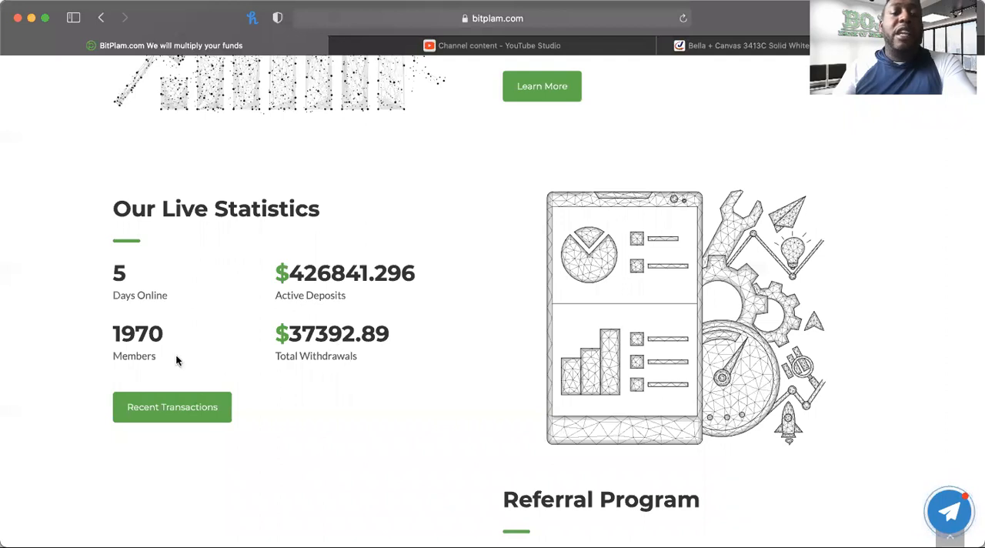
{"action": "mouse_move", "coordinate": [207, 373]}
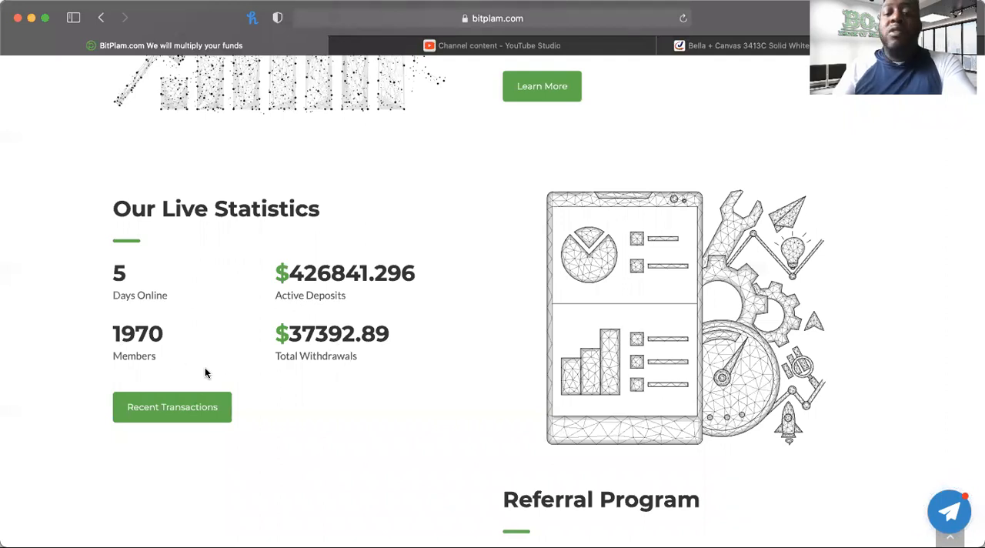
- Scroll down to the referral program's 5%, 2% and 1% three-tier commissions
{"action": "scroll", "scroll_direction": "down", "scroll_amount": 3}
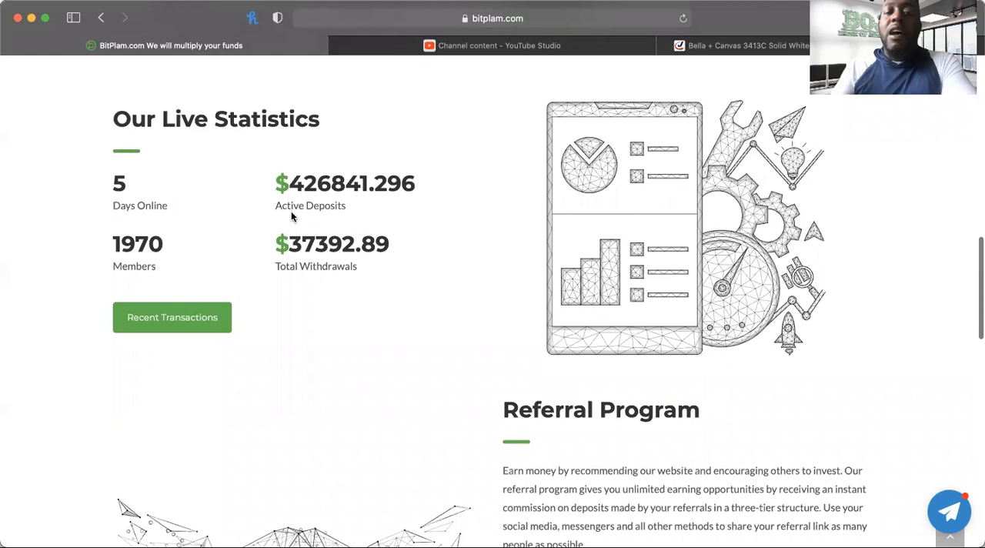
{"action": "scroll", "scroll_direction": "down", "scroll_amount": 3}
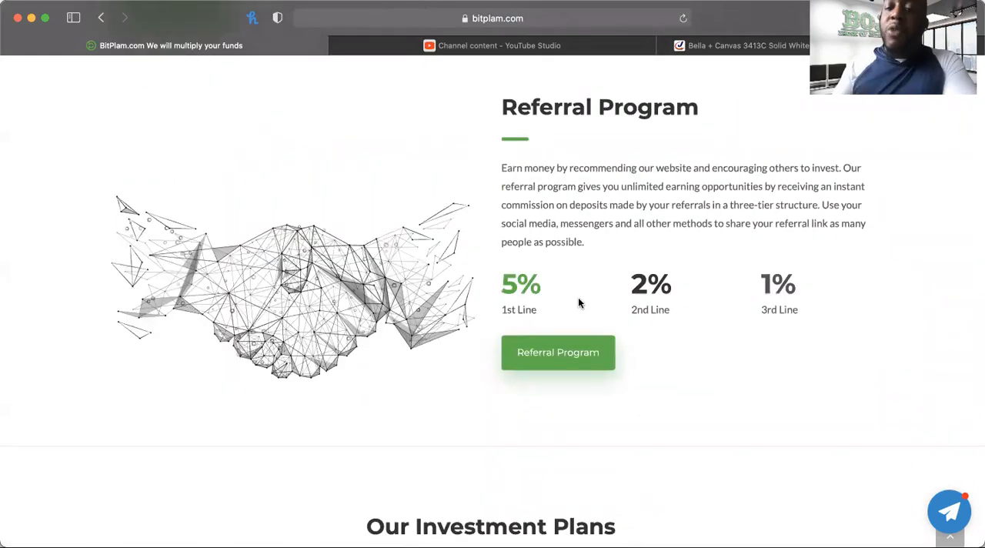
{"action": "mouse_move", "coordinate": [698, 317]}
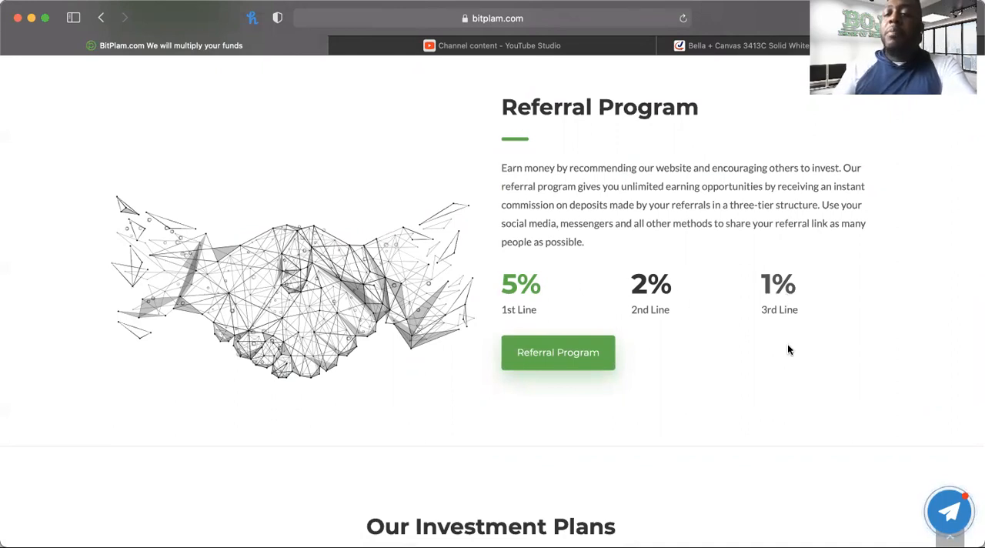
{"action": "mouse_move", "coordinate": [668, 330]}
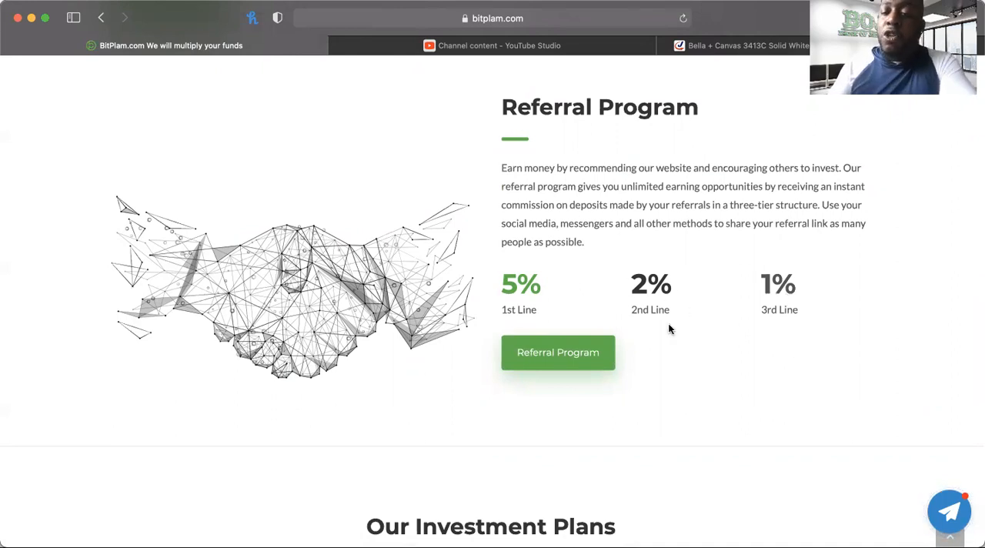
{"action": "scroll", "scroll_direction": "down", "scroll_amount": 3}
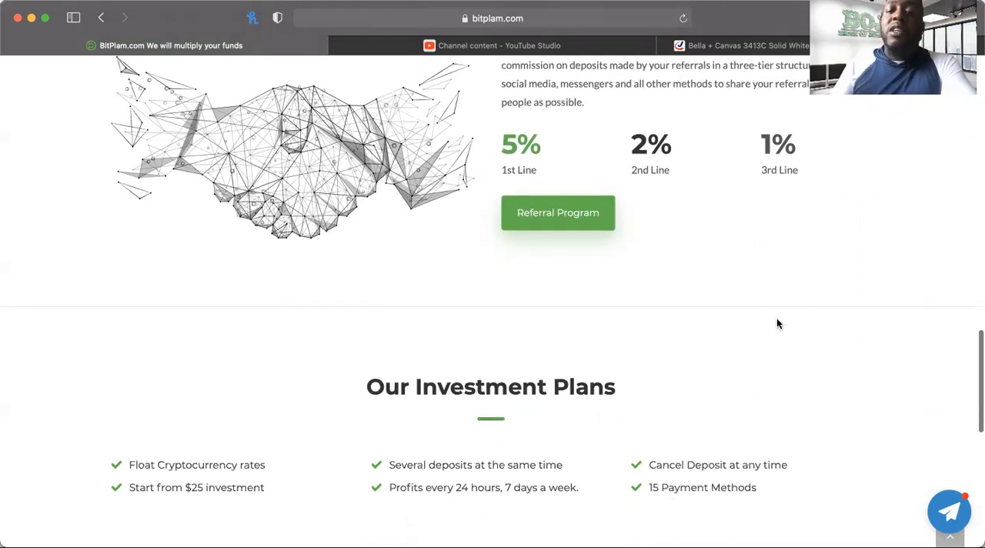
- Scroll down to the Lite 4% daily from $25 and Plus 5% daily from $5,000 plans
{"action": "scroll", "scroll_direction": "down", "scroll_amount": 3}
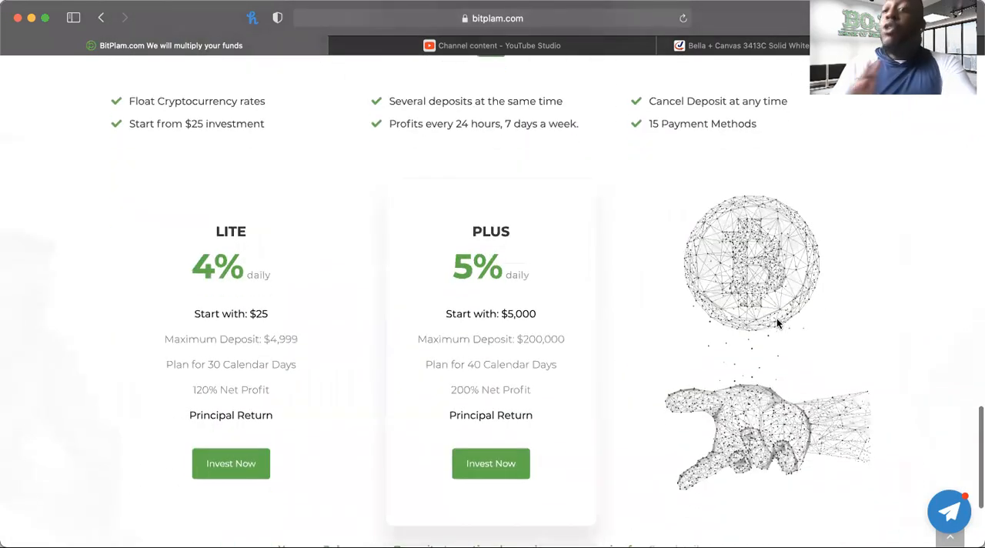
{"action": "scroll", "scroll_direction": "down", "scroll_amount": 3}
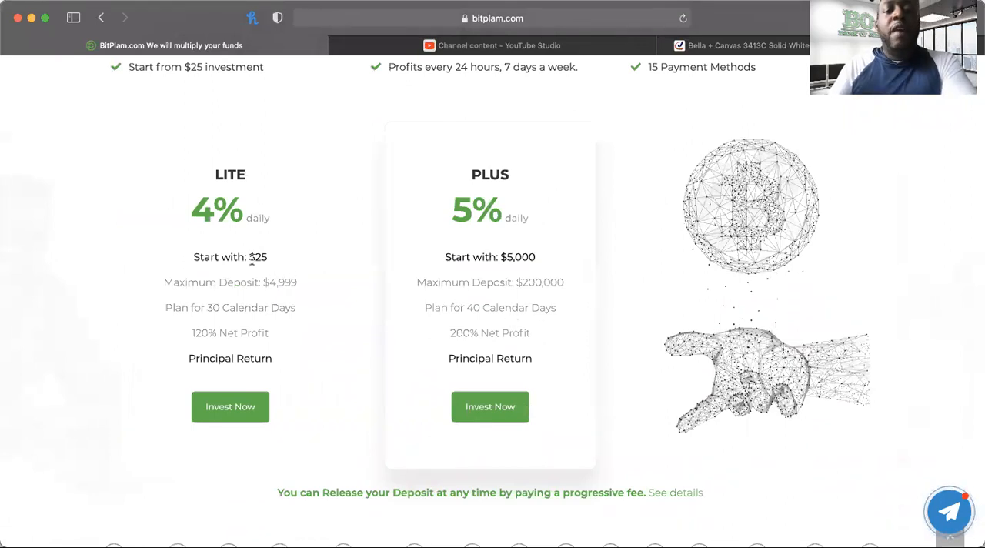
{"action": "mouse_move", "coordinate": [260, 294]}
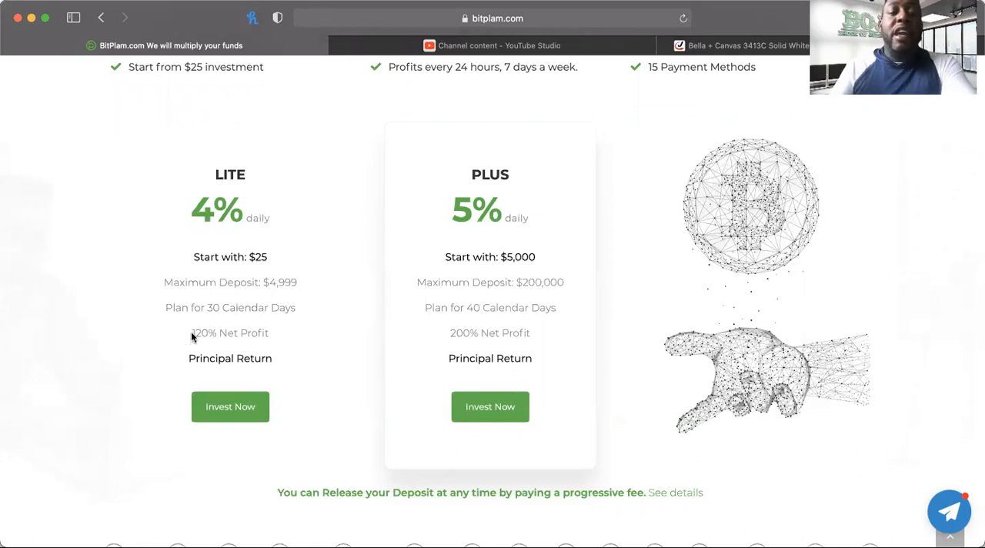
{"action": "mouse_move", "coordinate": [511, 282]}
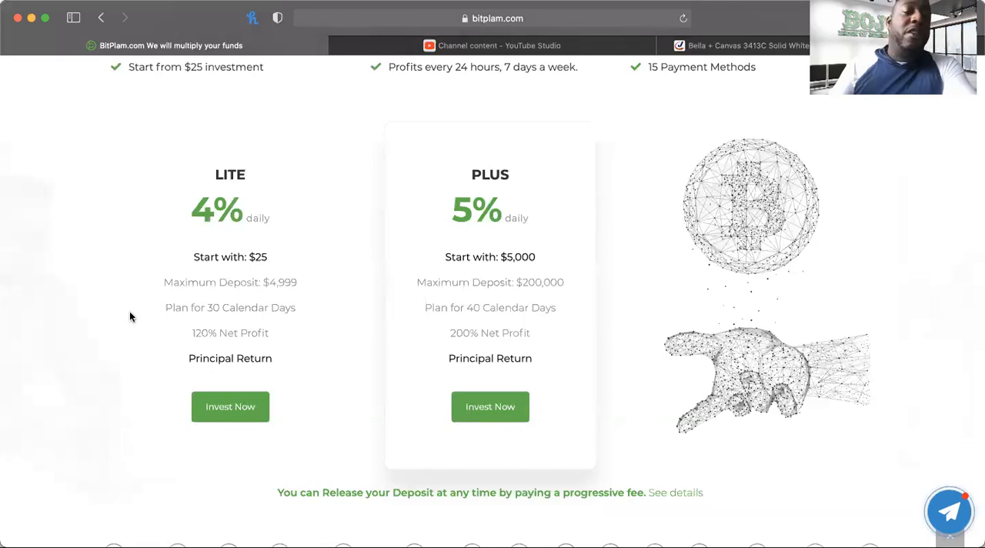
{"action": "mouse_move", "coordinate": [354, 379]}
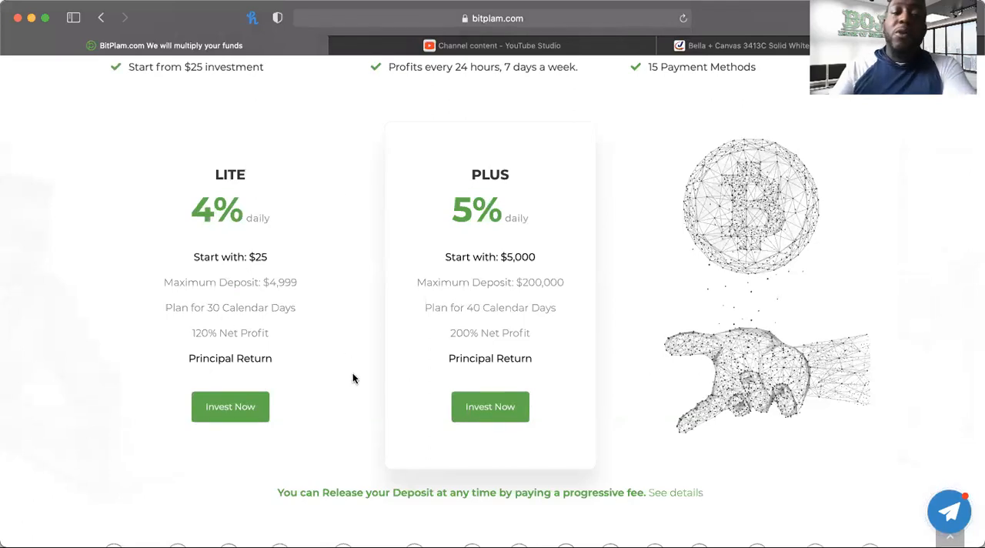
{"action": "mouse_move", "coordinate": [284, 381]}
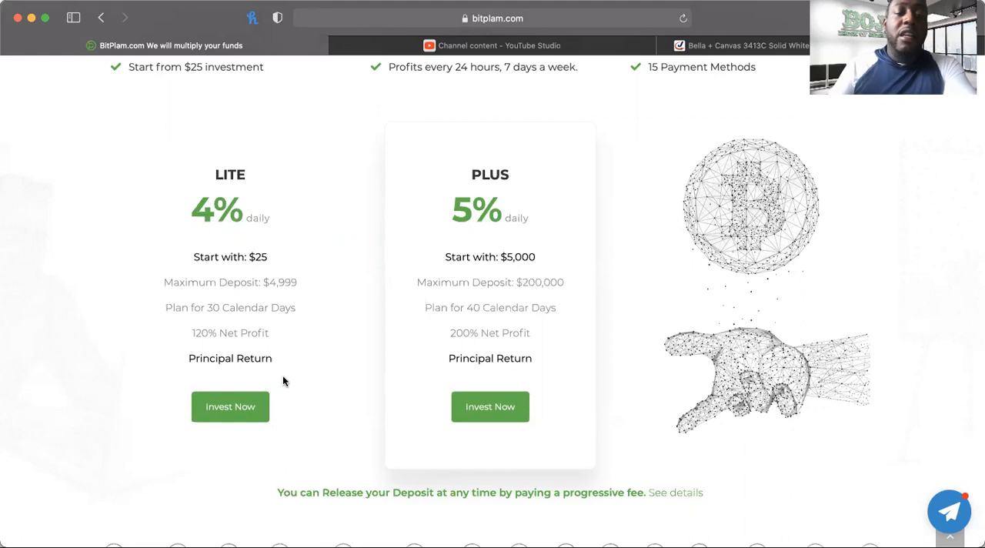
{"action": "mouse_move", "coordinate": [453, 351]}
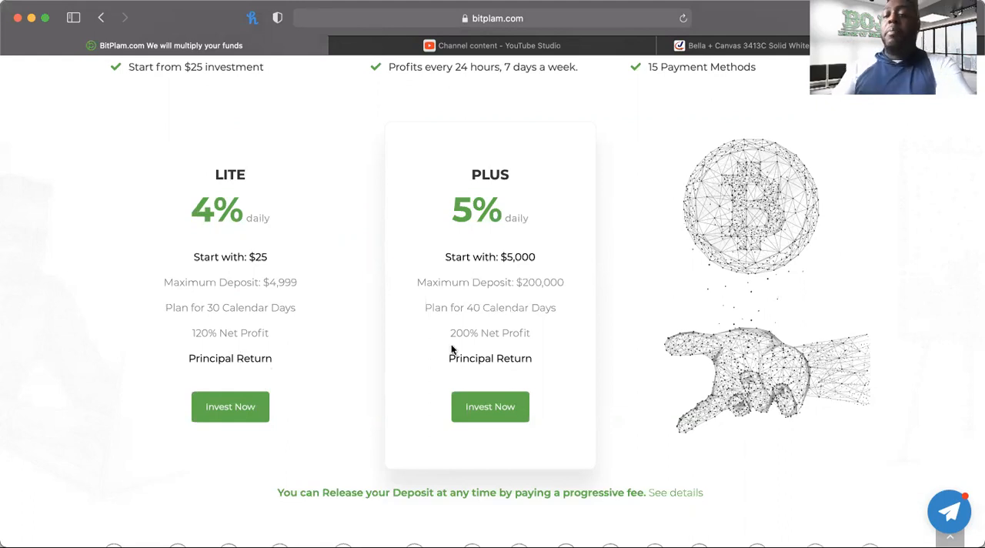
{"action": "mouse_move", "coordinate": [573, 302]}
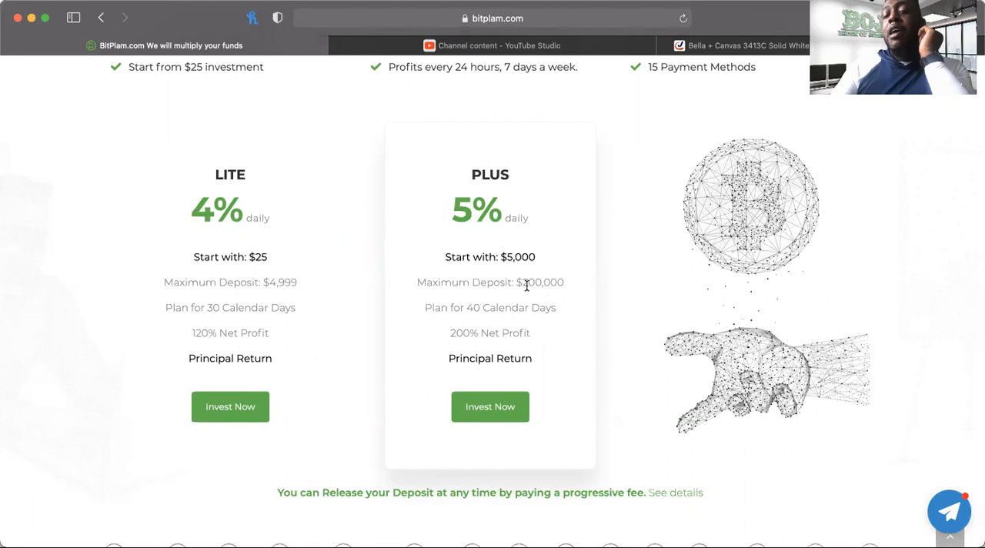
{"action": "mouse_move", "coordinate": [526, 383]}
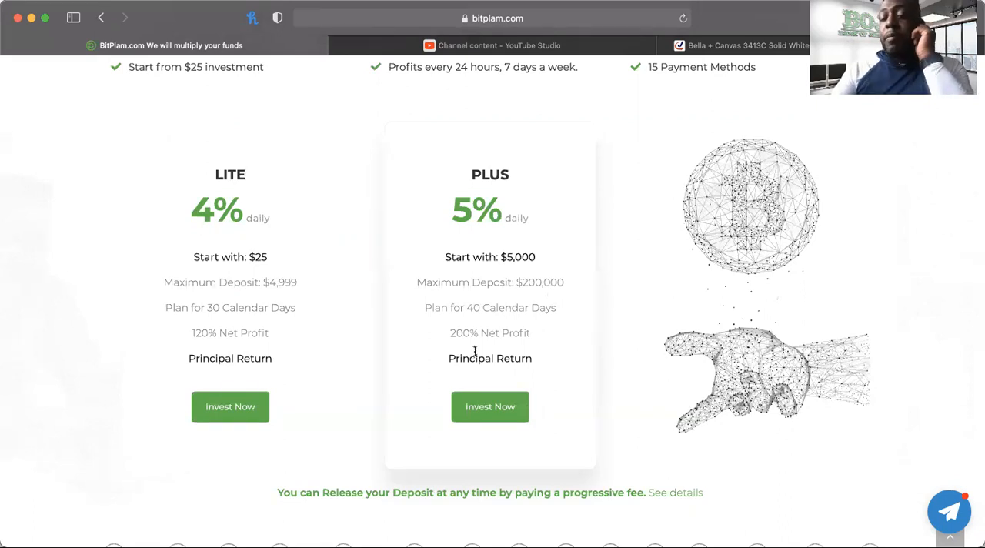
{"action": "scroll", "scroll_direction": "down", "scroll_amount": 3}
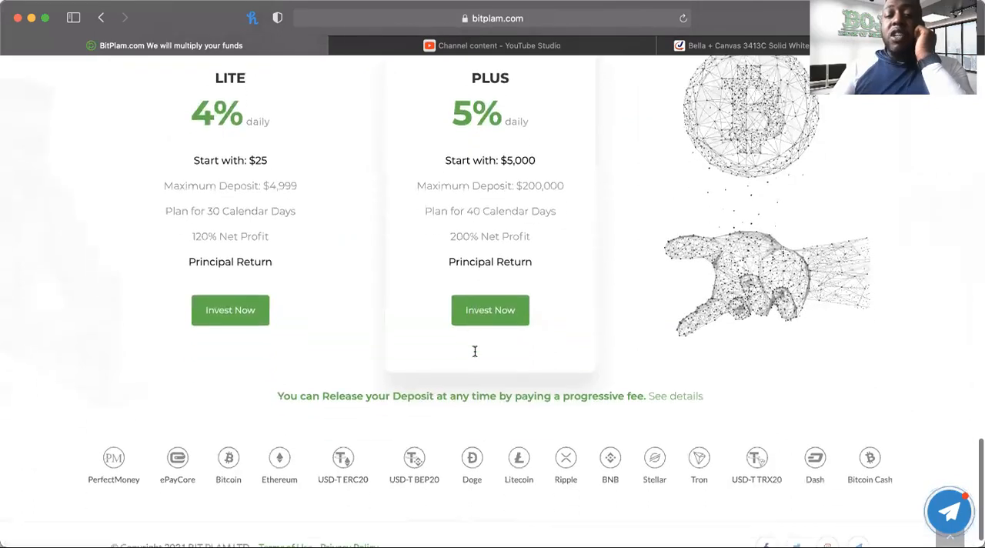
- Enter My Account and reach the withdrawal page listing Bitcoin, Dash and Tether ERC20 balances
{"action": "scroll", "scroll_direction": "down", "scroll_amount": 3}
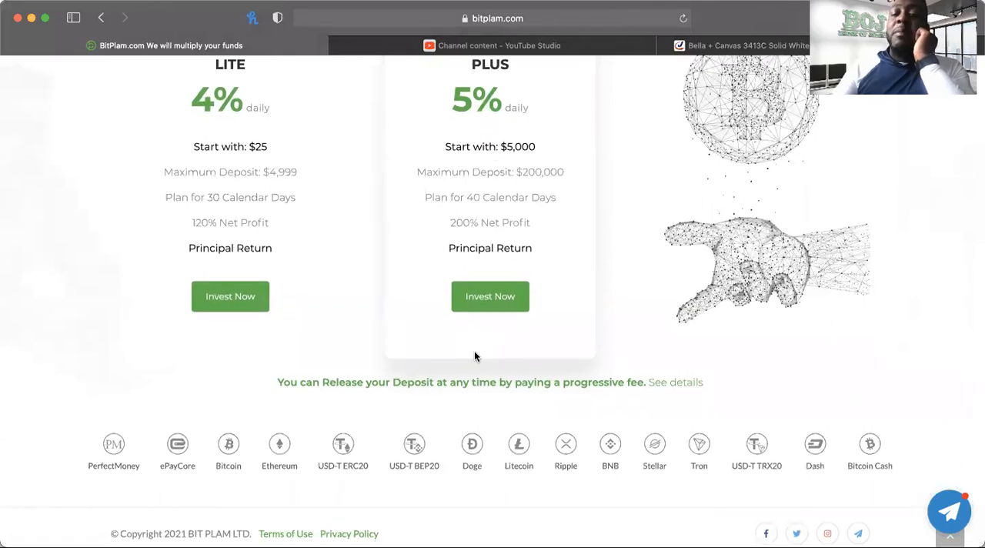
{"action": "mouse_move", "coordinate": [654, 492]}
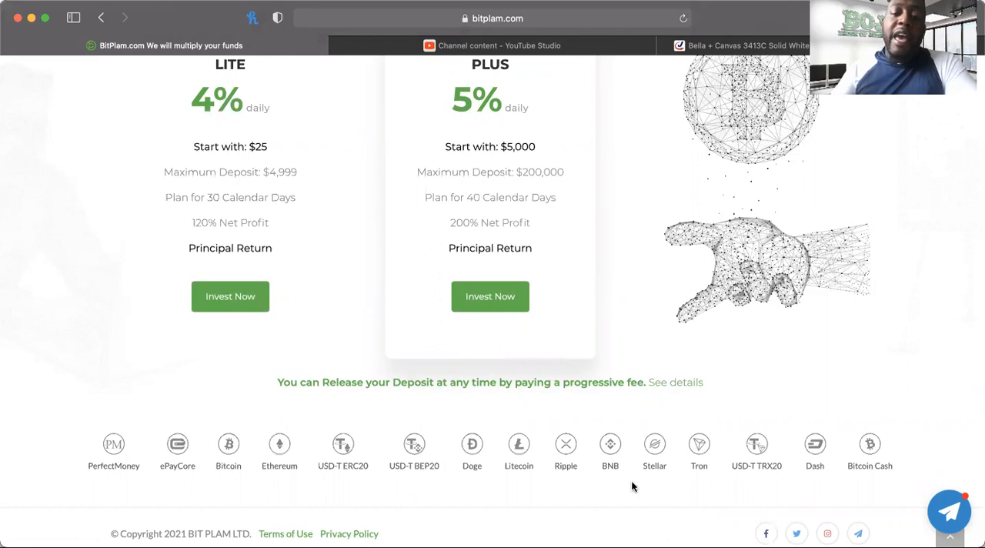
{"action": "scroll", "scroll_direction": "down", "scroll_amount": 3}
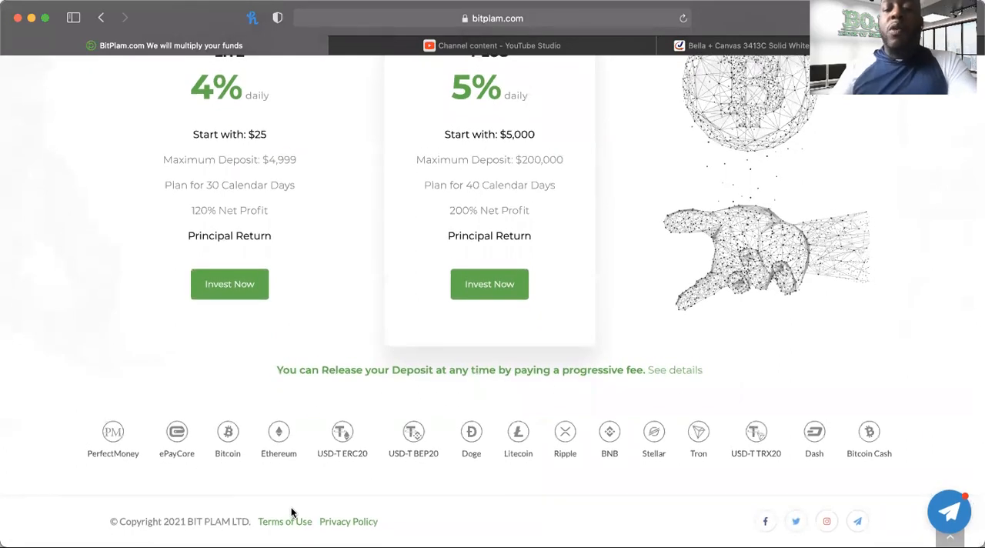
{"action": "mouse_move", "coordinate": [160, 456]}
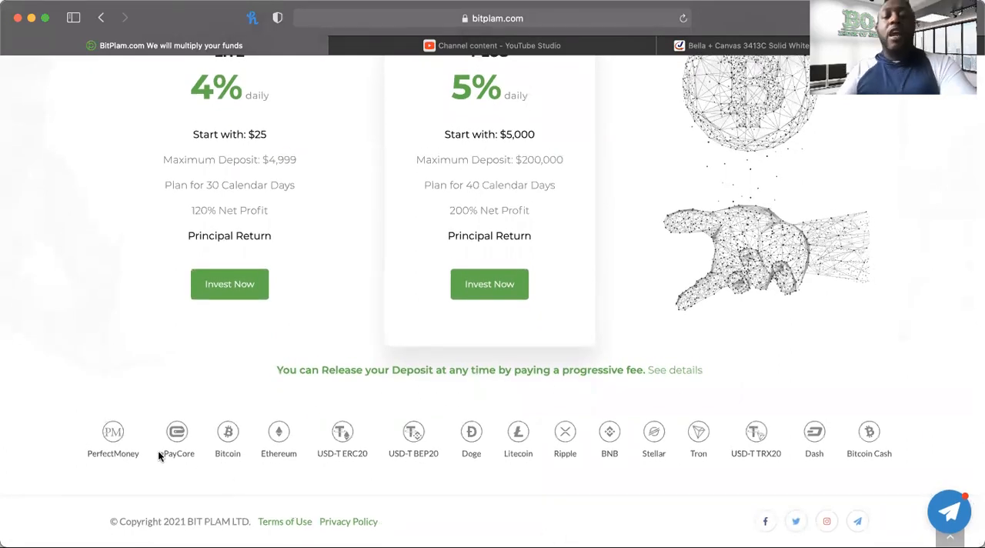
{"action": "mouse_move", "coordinate": [306, 498]}
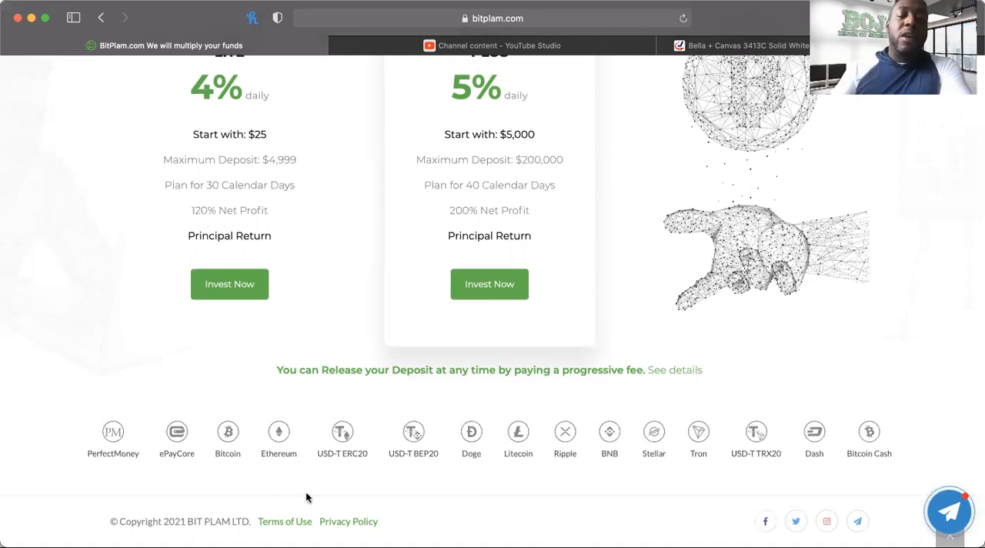
{"action": "mouse_move", "coordinate": [341, 471]}
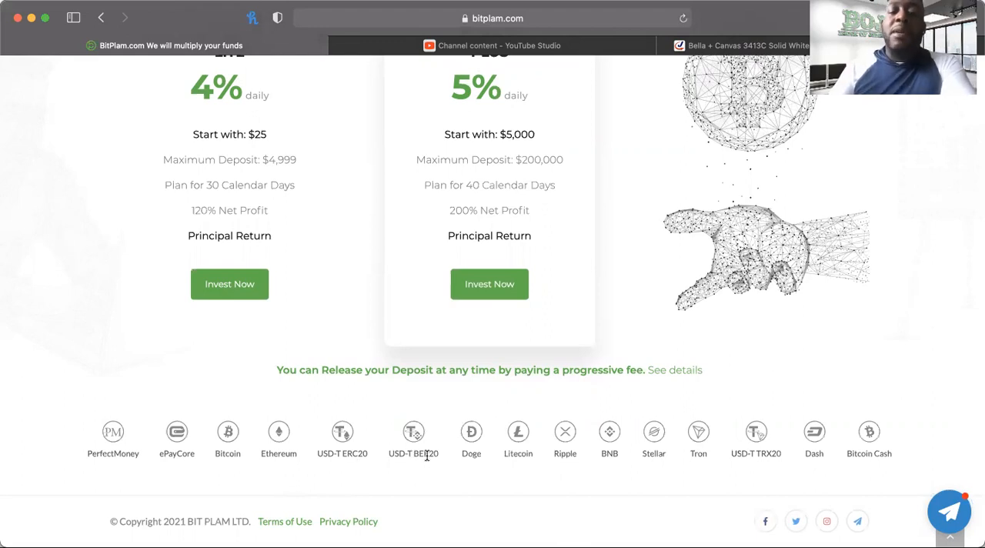
{"action": "mouse_move", "coordinate": [517, 430]}
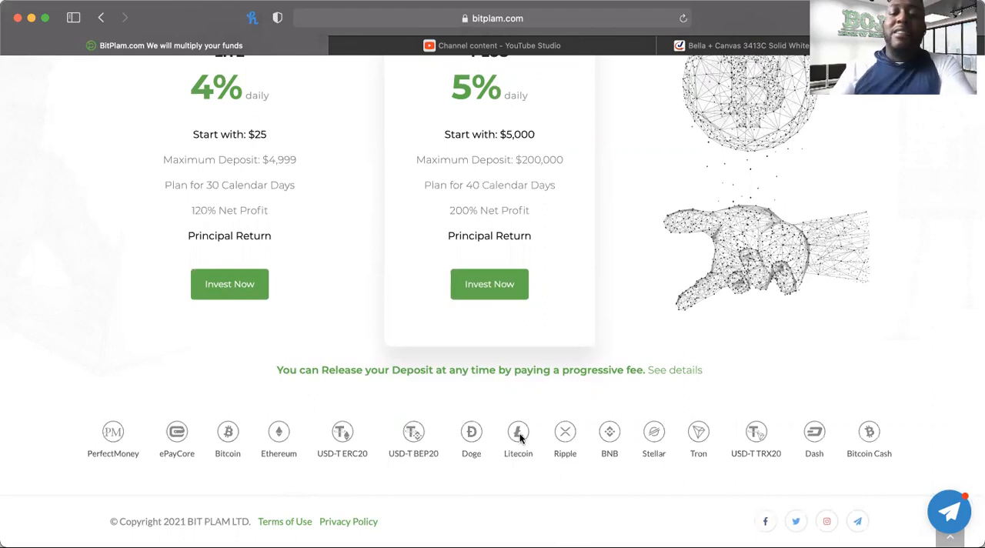
{"action": "mouse_move", "coordinate": [570, 469]}
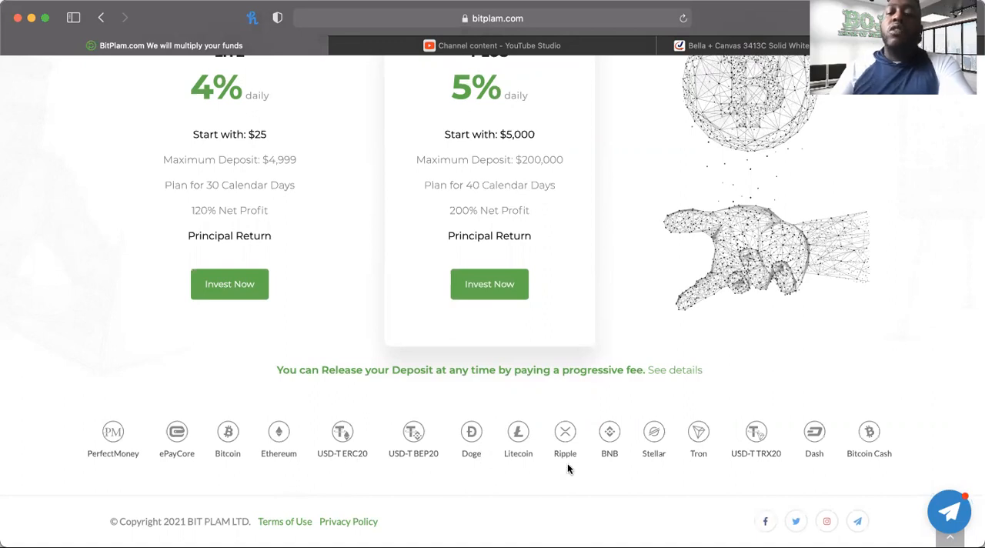
{"action": "mouse_move", "coordinate": [629, 484]}
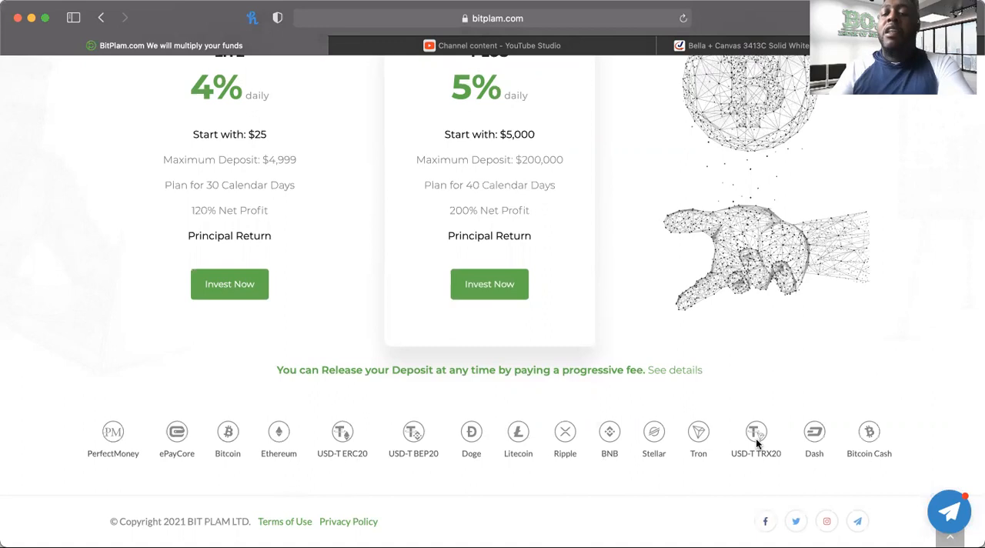
{"action": "mouse_move", "coordinate": [762, 465]}
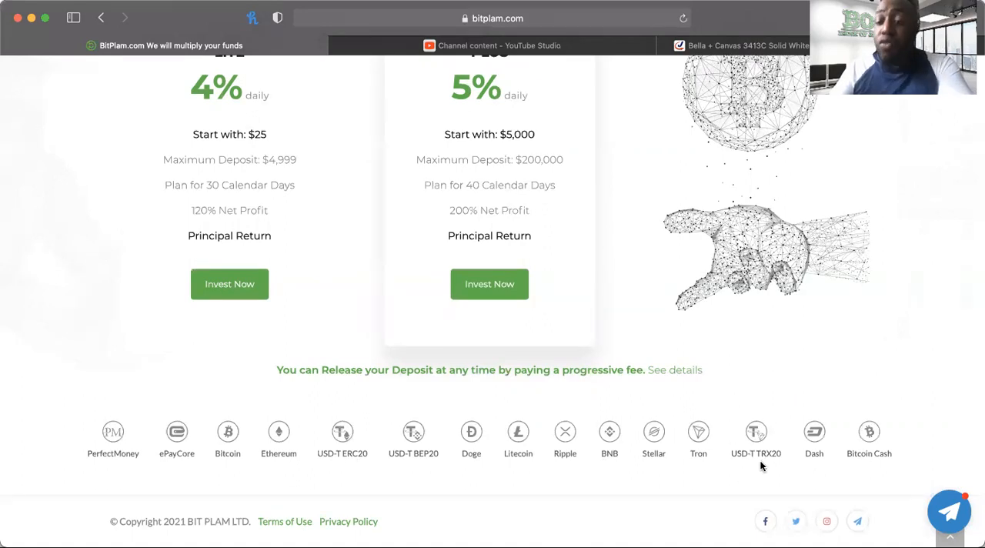
{"action": "mouse_move", "coordinate": [825, 495]}
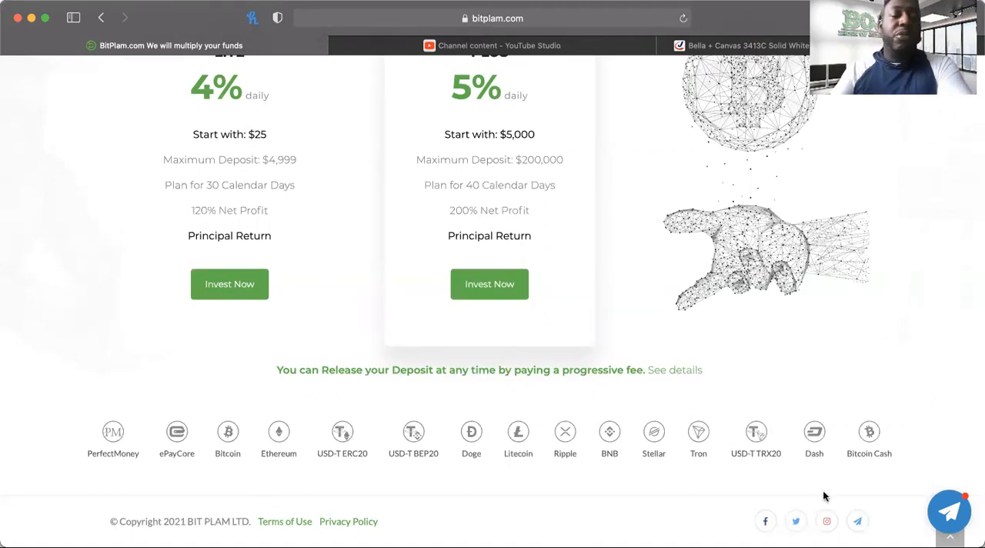
{"action": "mouse_move", "coordinate": [754, 411]}
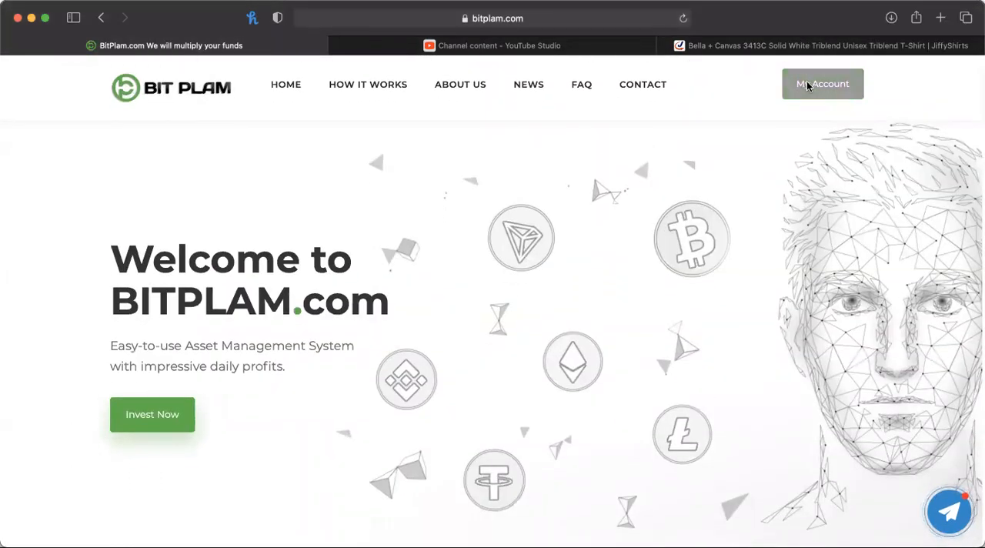
{"action": "left_click", "coordinate": [822, 84]}
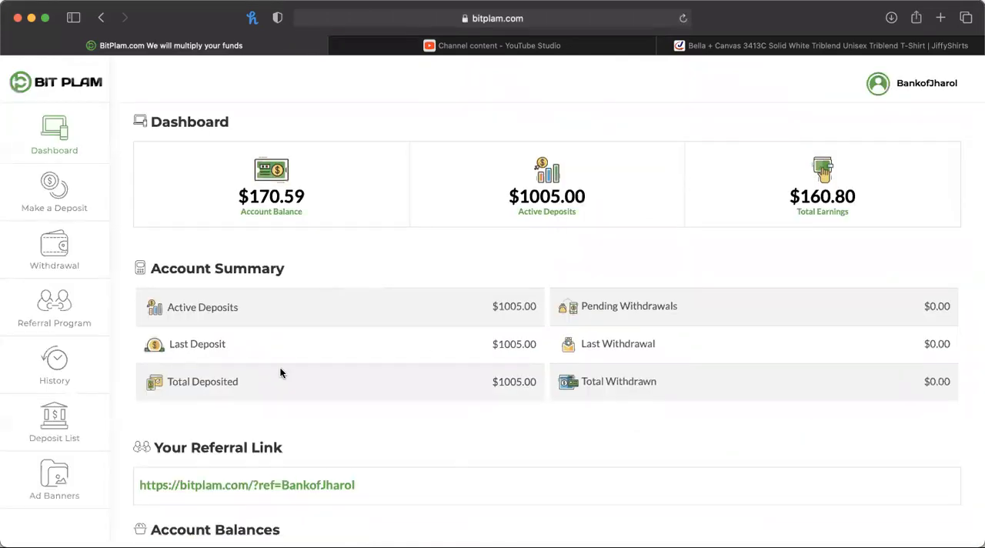
{"action": "left_click", "coordinate": [54, 250]}
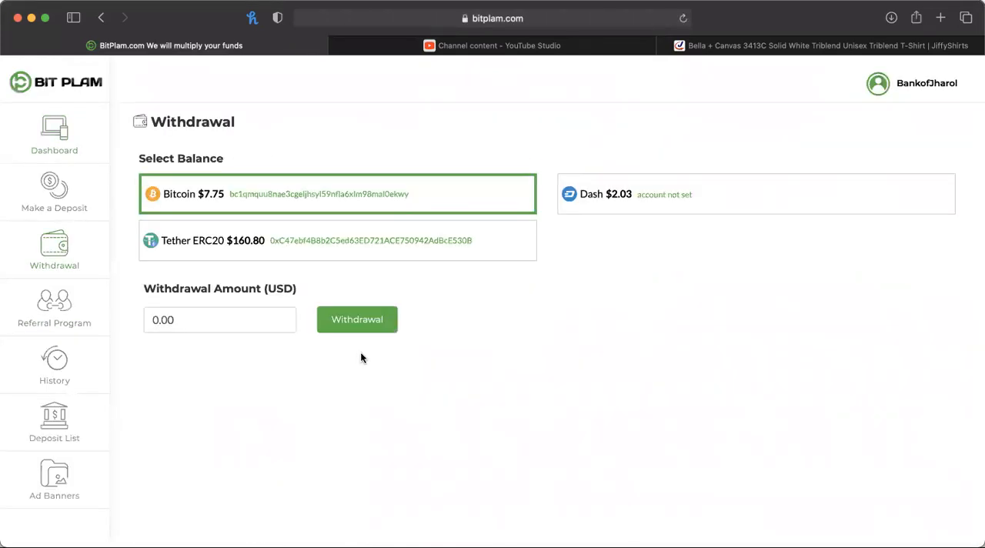
- Choose the Tether ERC20 balance and enter 160.80 as the withdrawal amount
{"action": "left_click", "coordinate": [337, 240]}
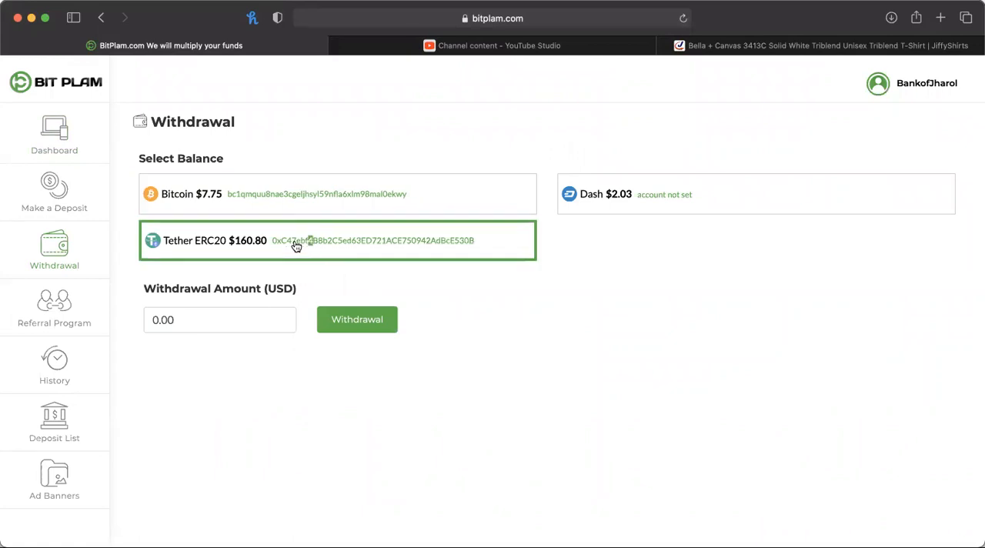
{"action": "mouse_move", "coordinate": [161, 199]}
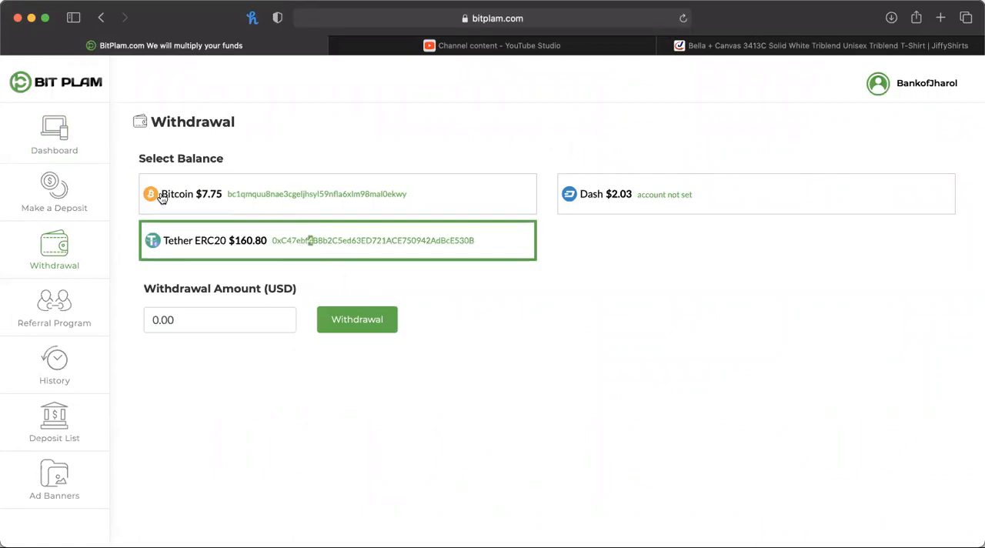
{"action": "left_click", "coordinate": [219, 318]}
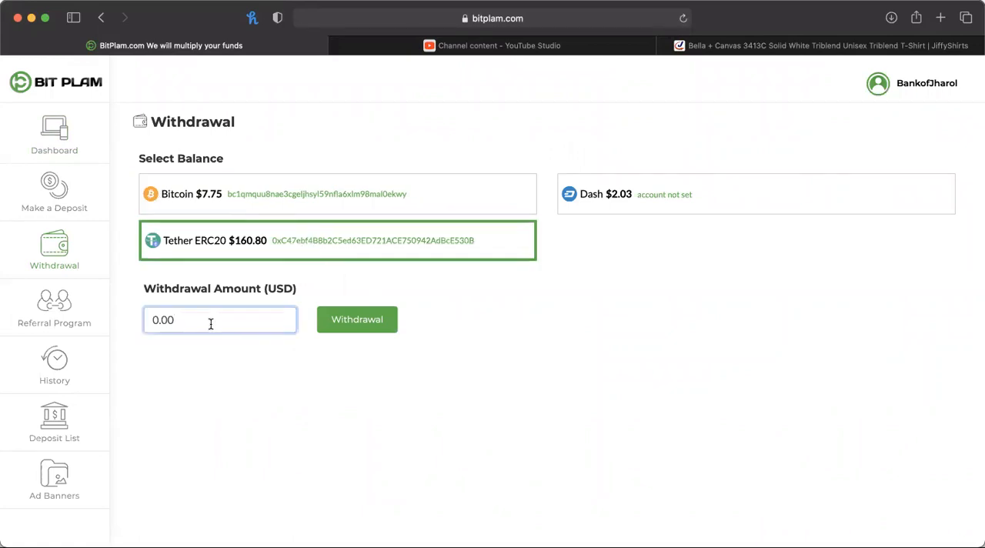
{"action": "type", "text": "1"}
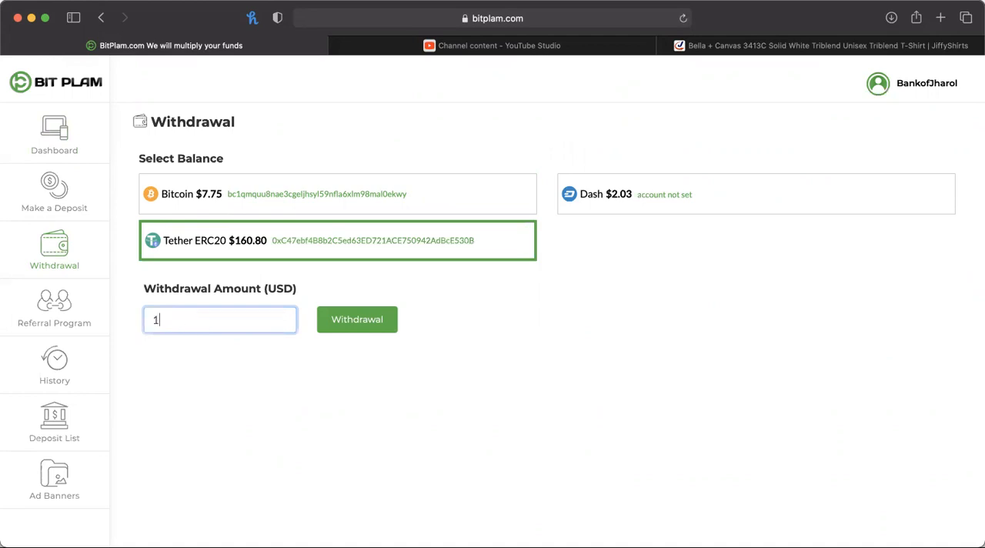
{"action": "type", "text": "160.80"}
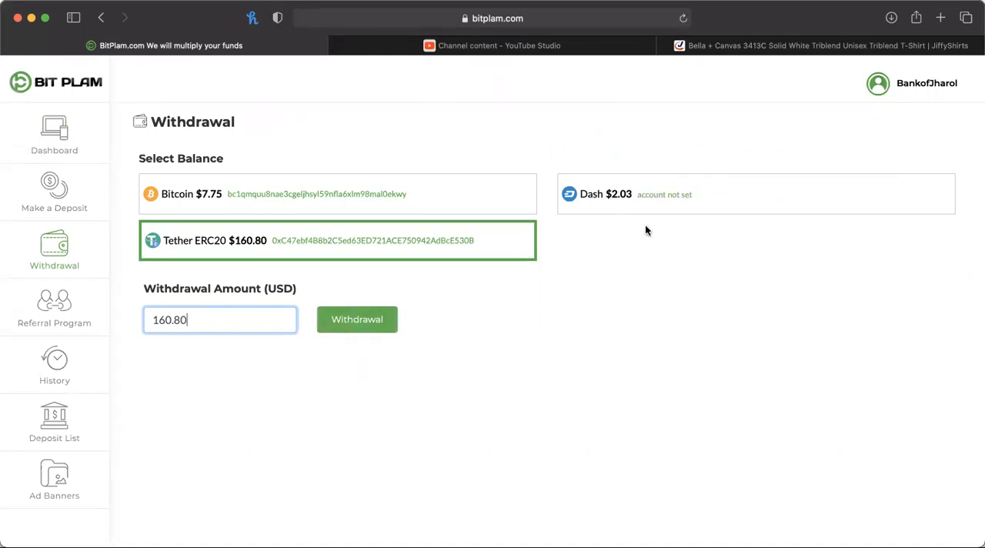
- Submit and confirm the $160.80 Tether ERC20 withdrawal request
{"action": "left_click", "coordinate": [357, 319]}
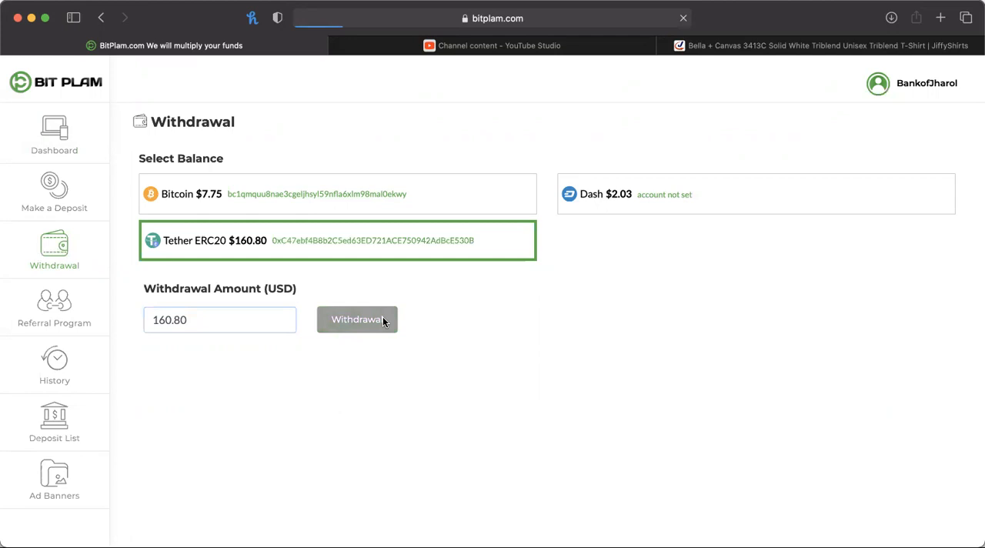
{"action": "left_click", "coordinate": [357, 318]}
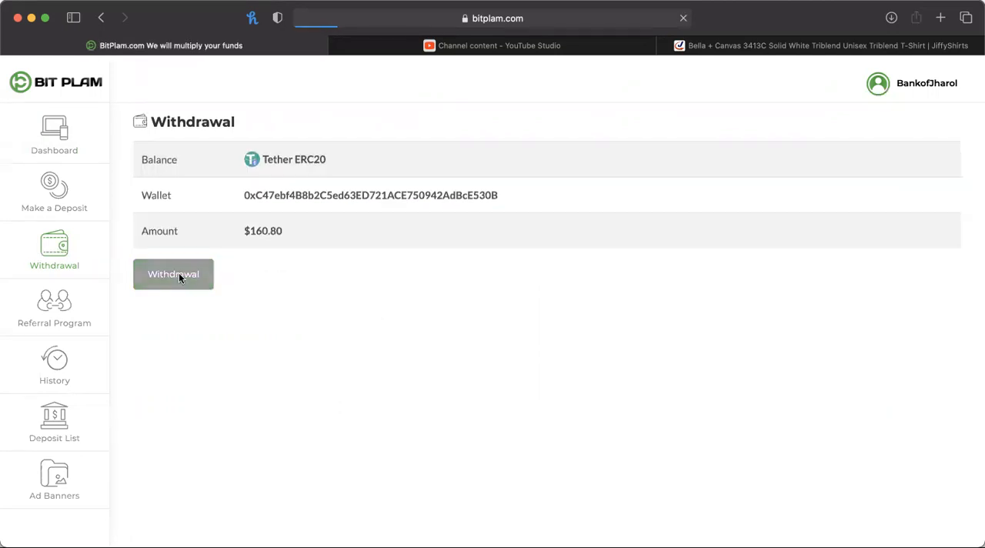
{"action": "left_click", "coordinate": [173, 274]}
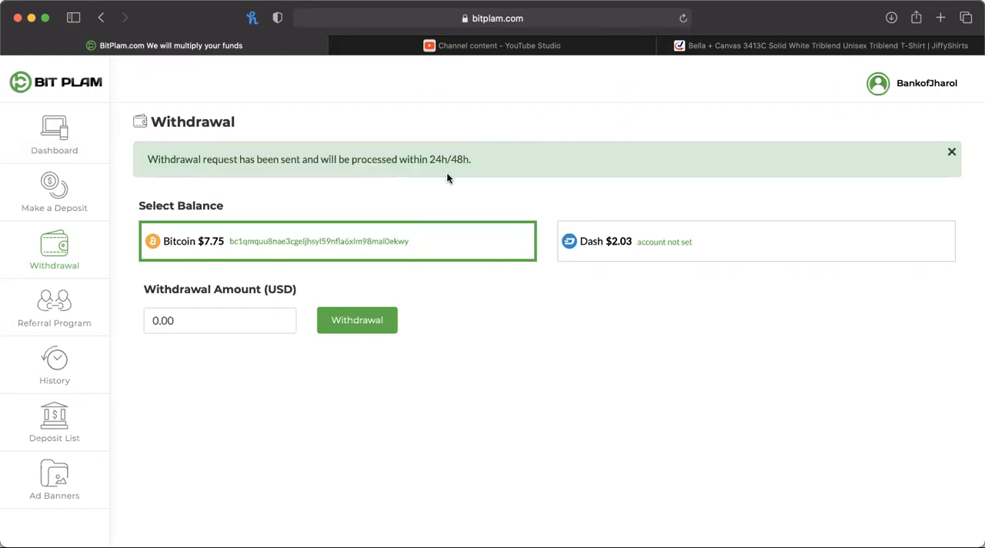
{"action": "mouse_move", "coordinate": [473, 416]}
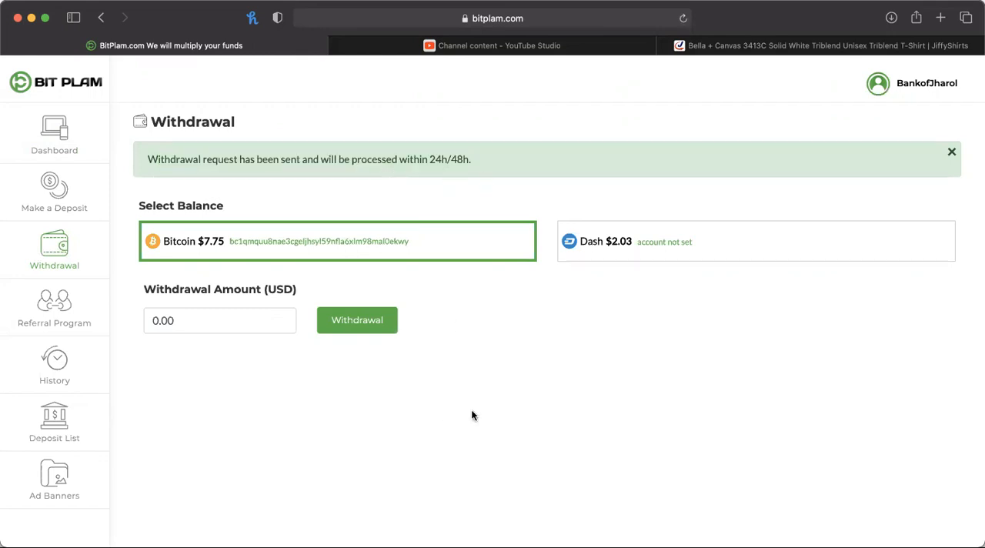
{"action": "mouse_move", "coordinate": [300, 385]}
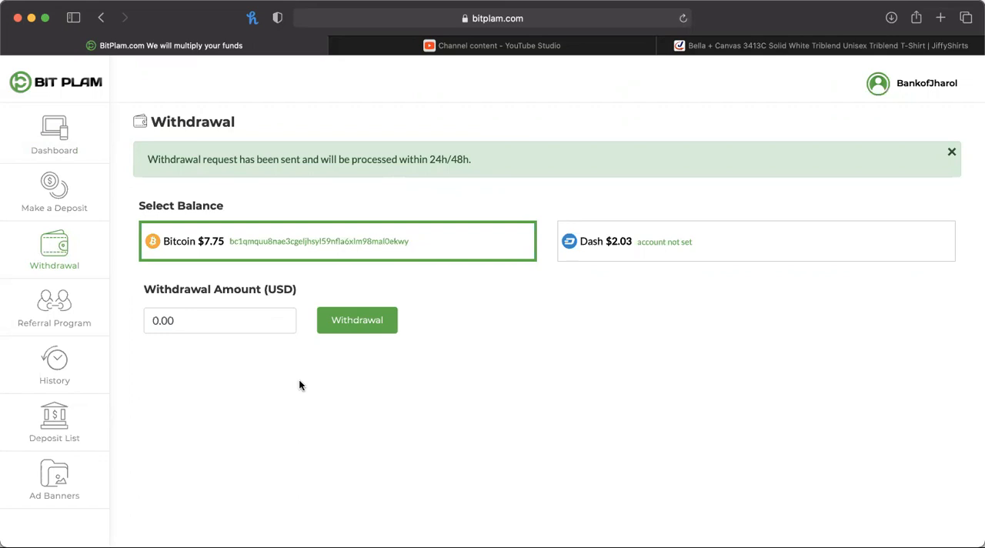
{"action": "left_click", "coordinate": [54, 136]}
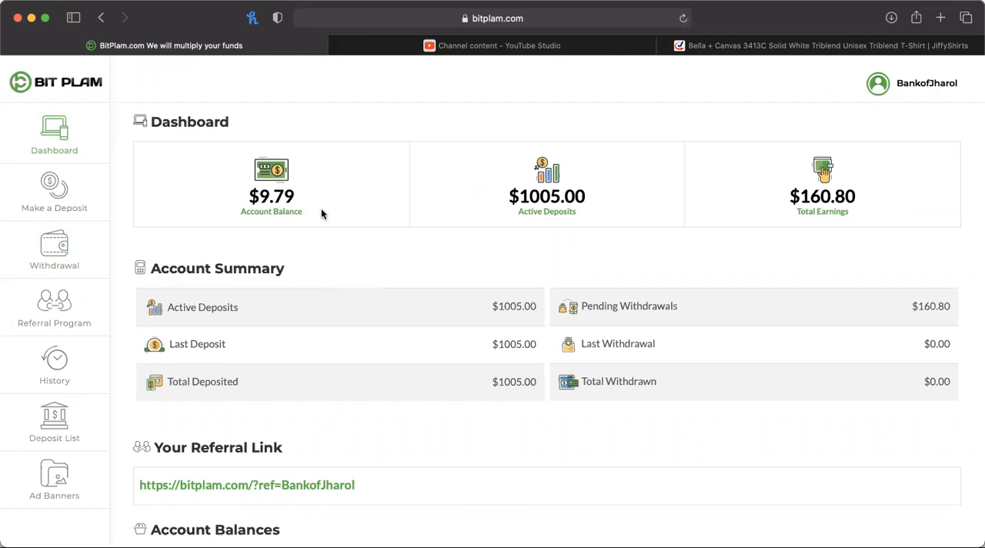
{"action": "mouse_move", "coordinate": [434, 354]}
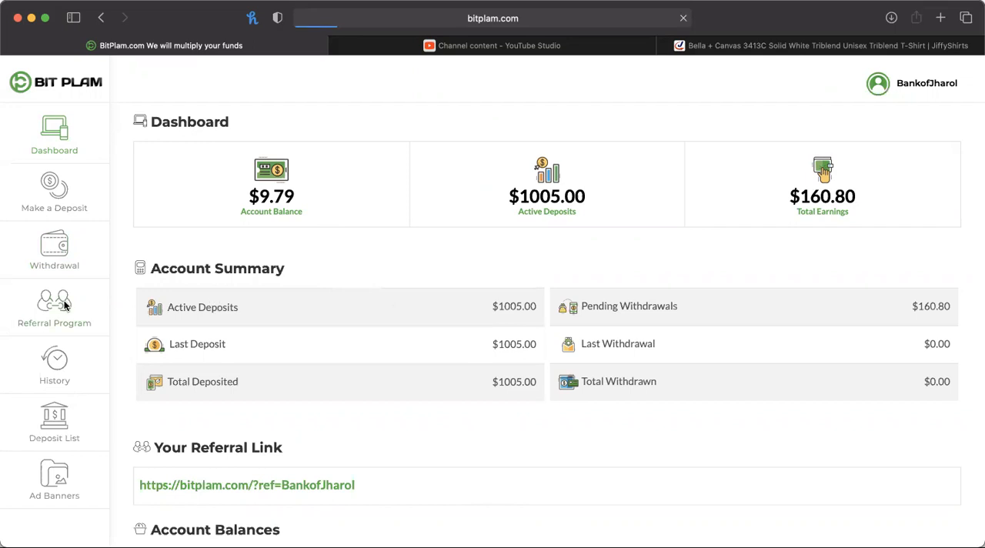
{"action": "left_click", "coordinate": [54, 307]}
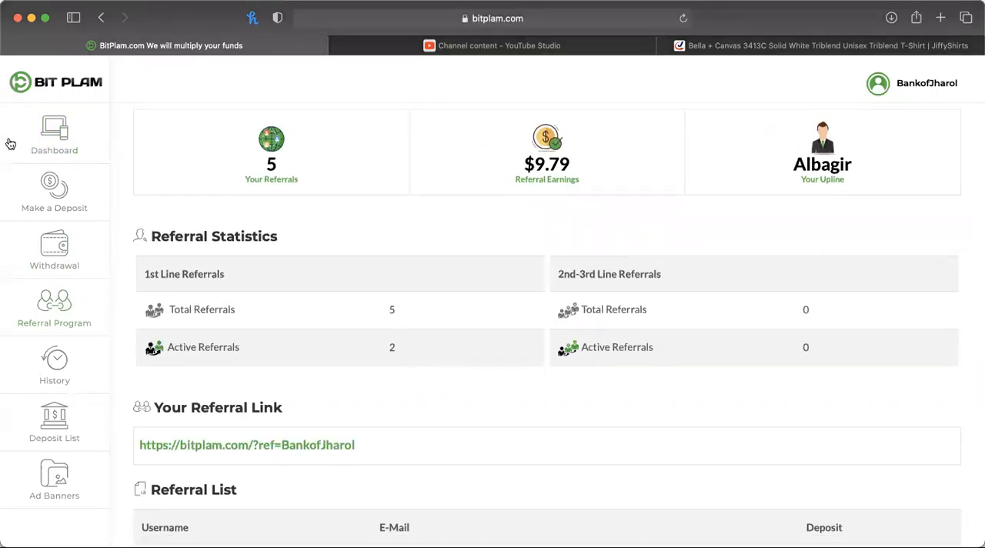
- Return to the dashboard with $9.79 balance, $1005.00 active deposits and $160.80 pending withdrawal
{"action": "left_click", "coordinate": [54, 135]}
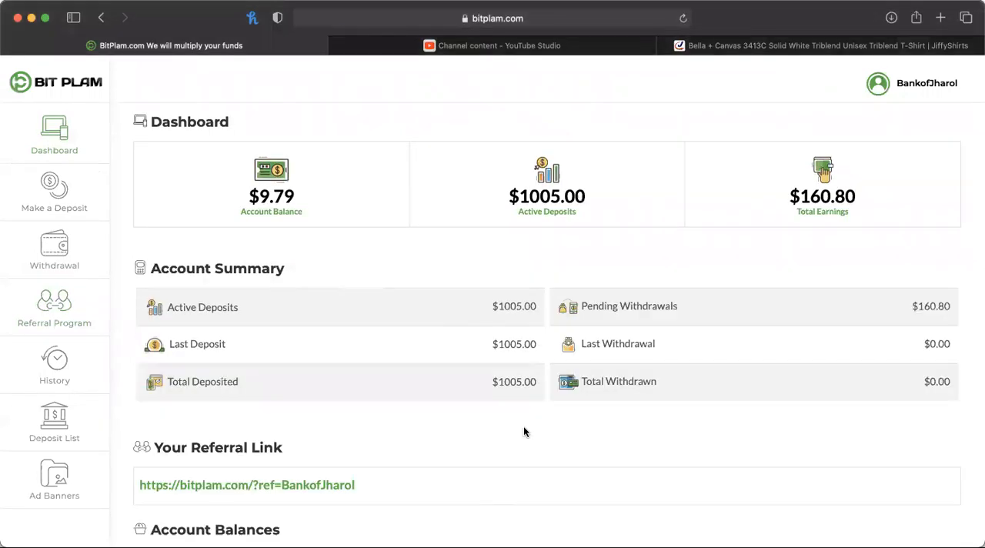
{"action": "scroll", "scroll_direction": "down", "scroll_amount": 3}
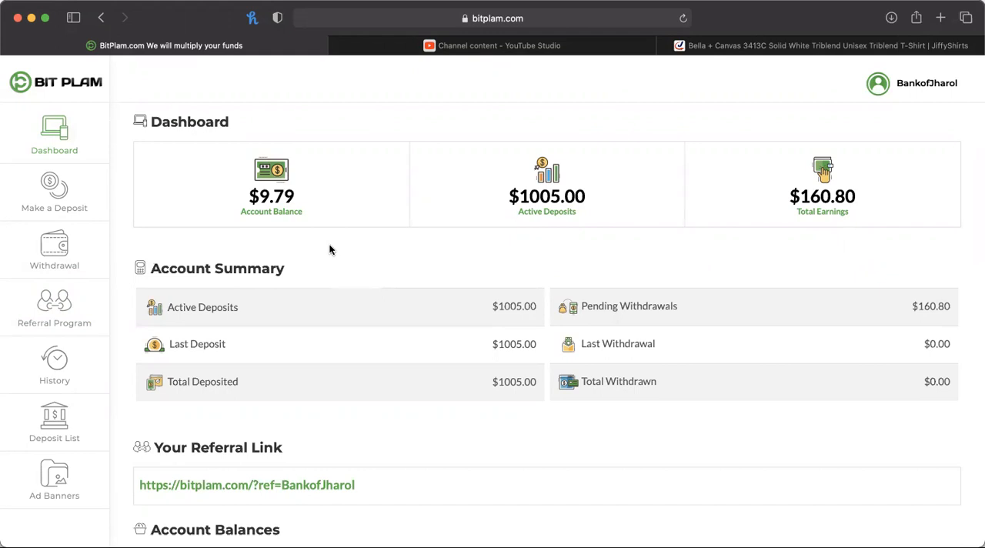
{"action": "mouse_move", "coordinate": [572, 440]}
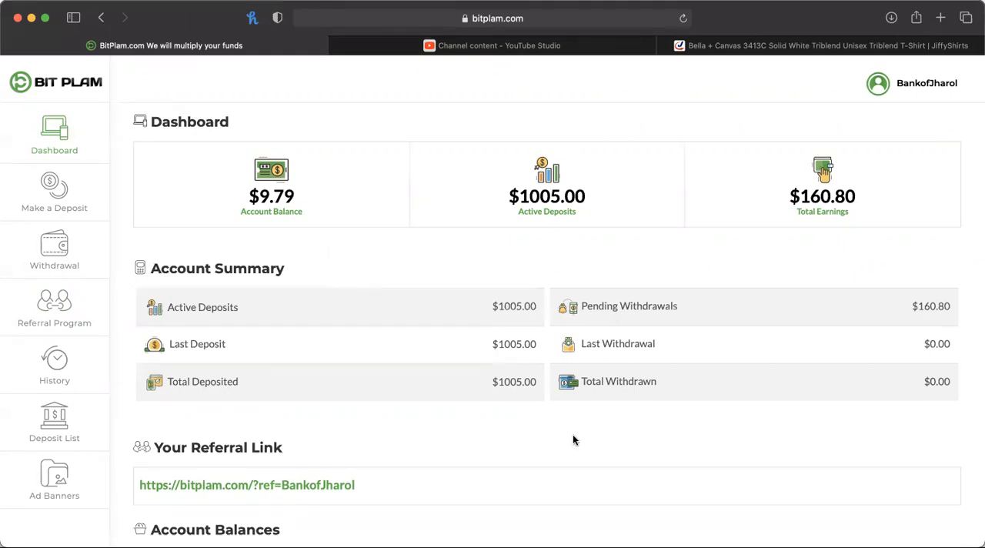
{"action": "mouse_move", "coordinate": [546, 343]}
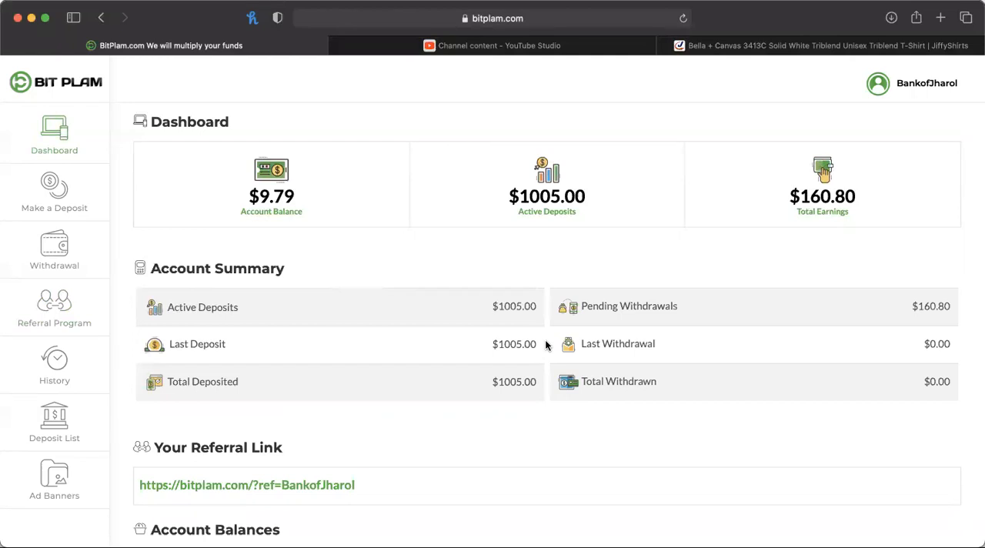
{"action": "mouse_move", "coordinate": [521, 197]}
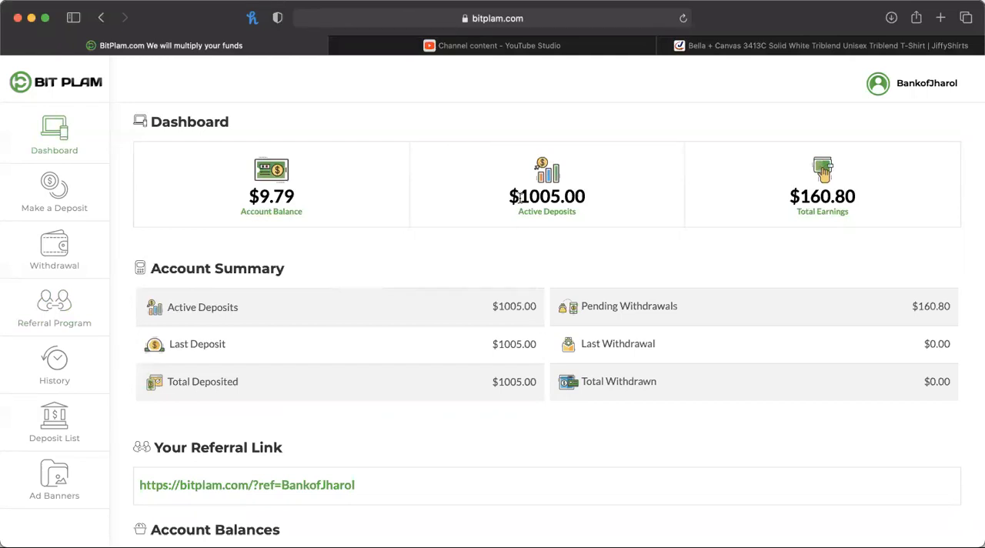
{"action": "mouse_move", "coordinate": [575, 234]}
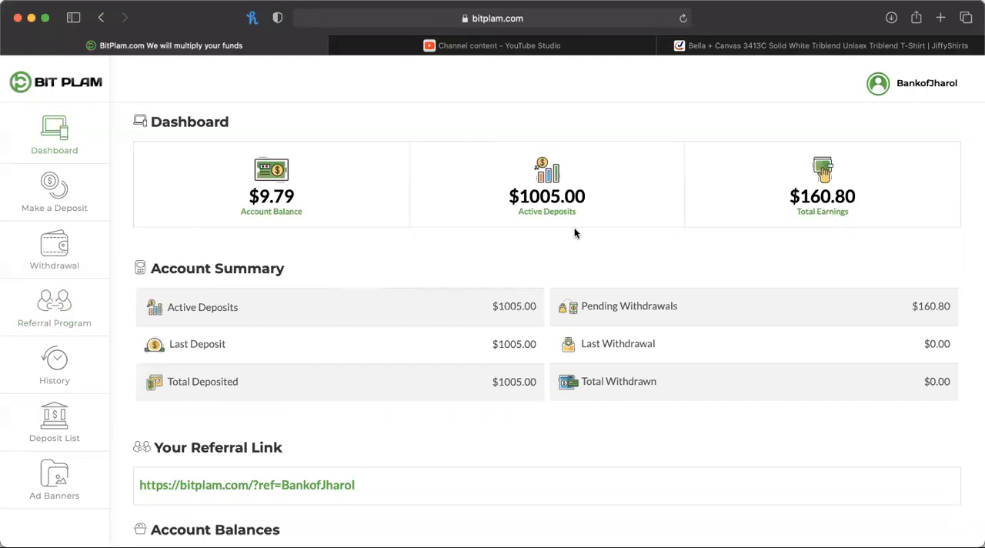
{"action": "double_click", "coordinate": [547, 196]}
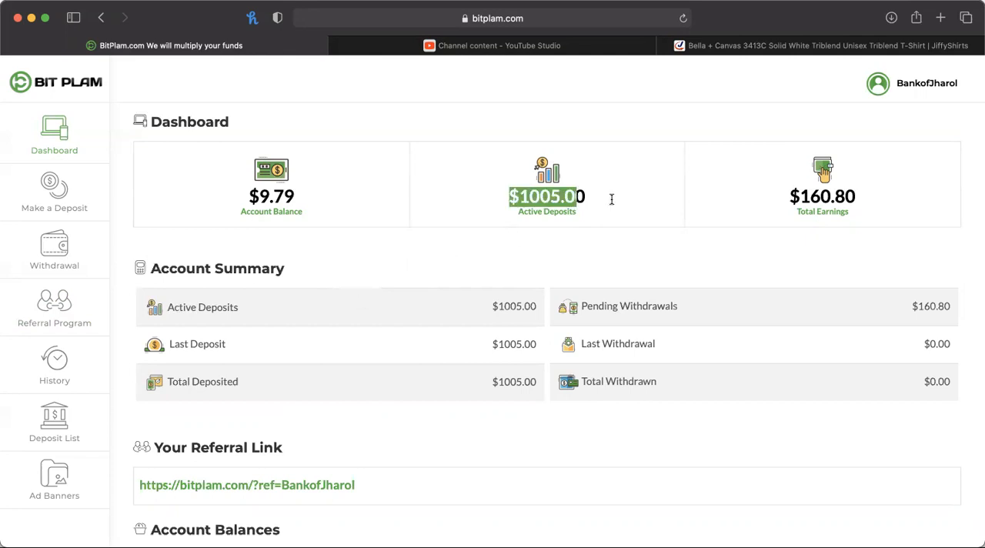
{"action": "mouse_move", "coordinate": [354, 142]}
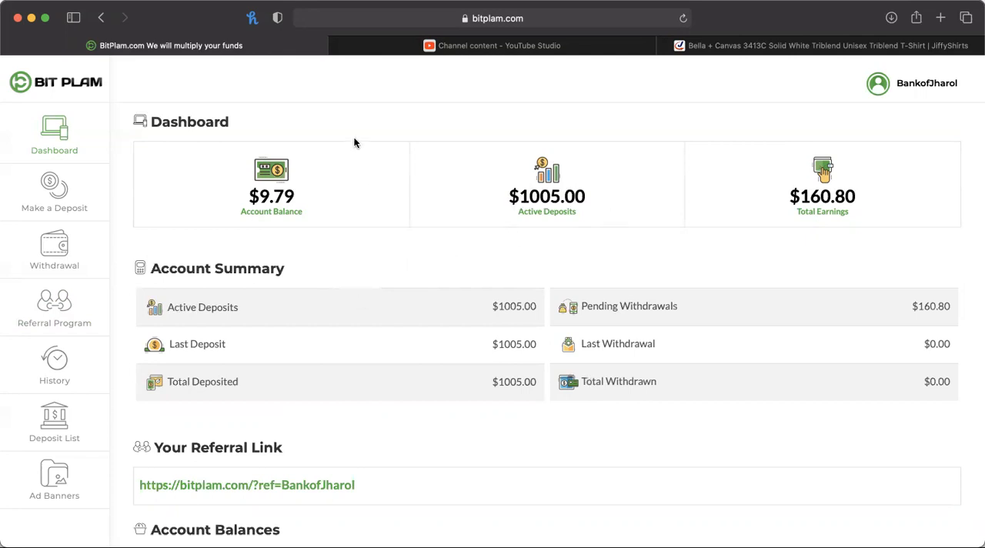
{"action": "mouse_move", "coordinate": [335, 477]}
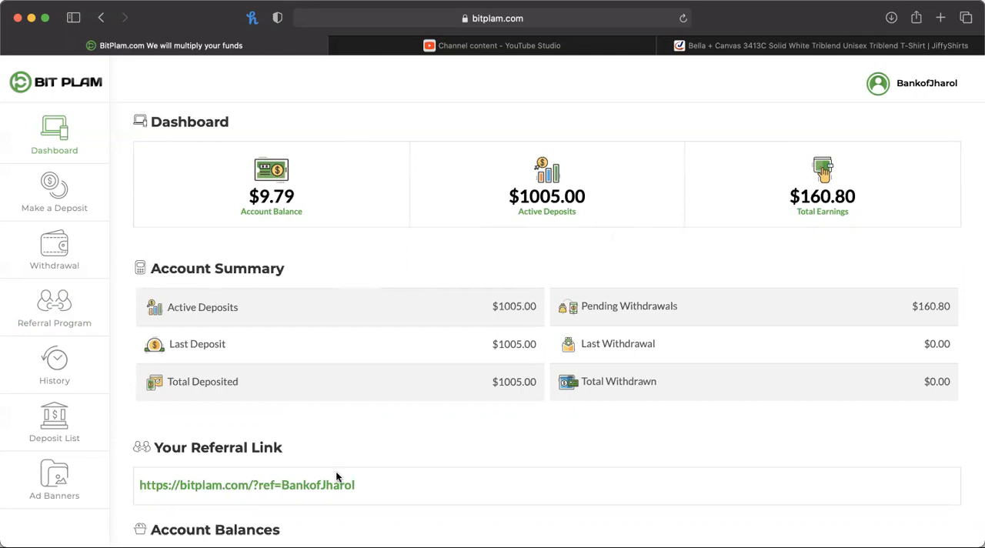
{"action": "mouse_move", "coordinate": [582, 56]}
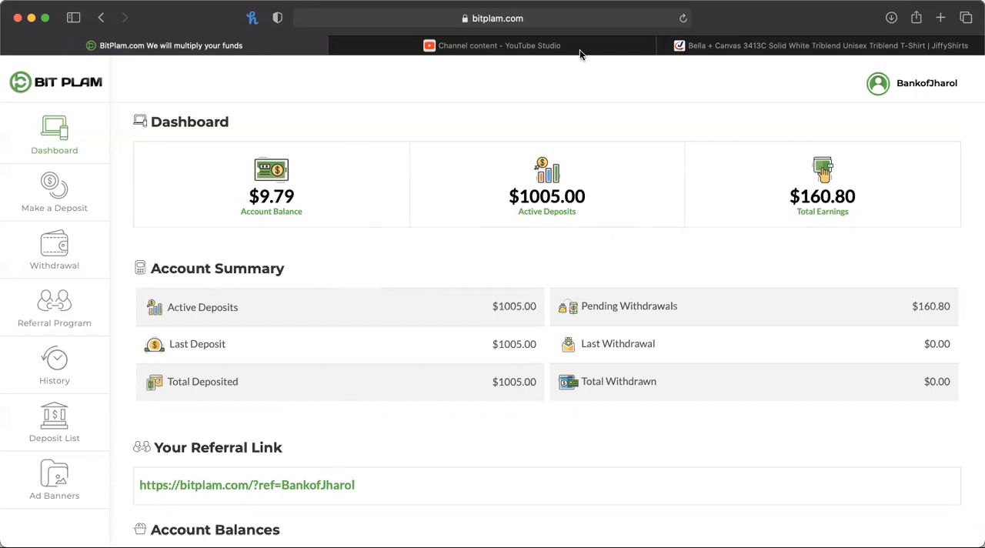
{"action": "mouse_move", "coordinate": [579, 43]}
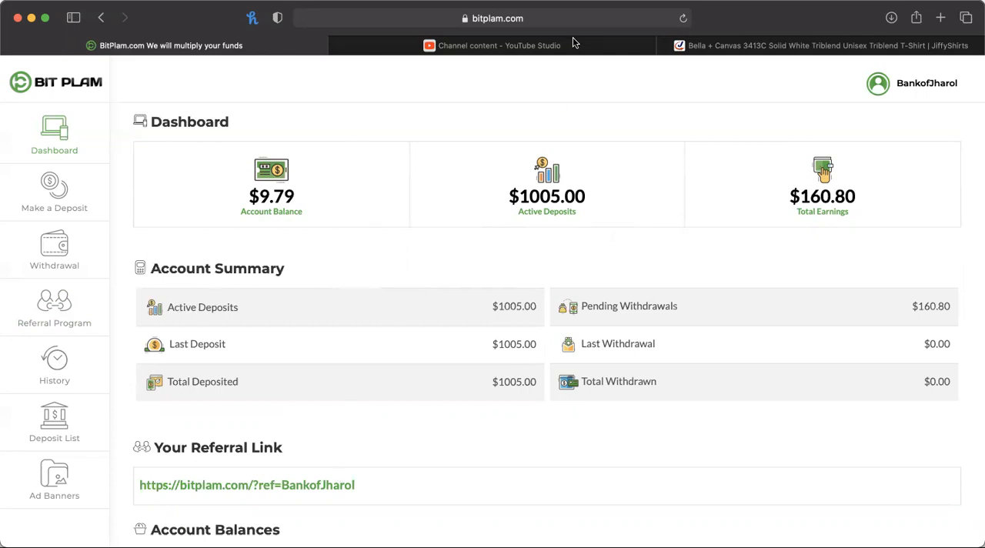